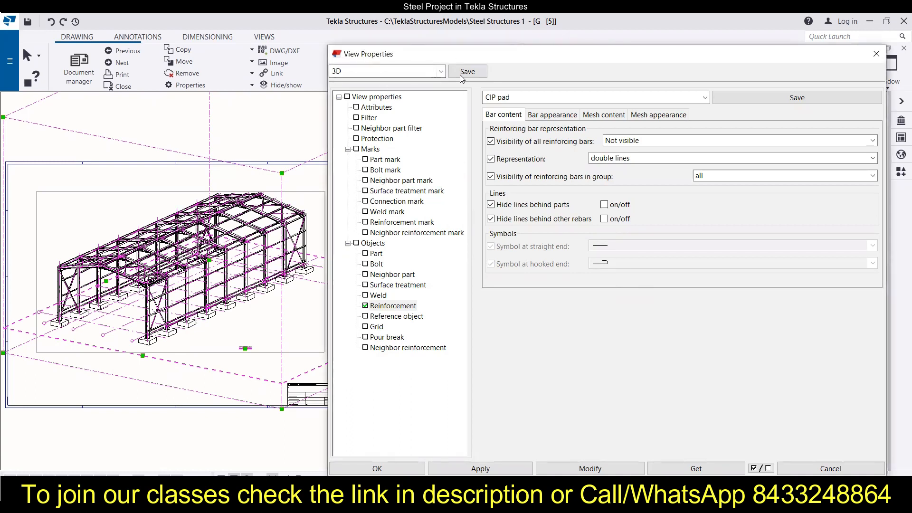
In reinforcement settings, set 'Visibility of all reinforcing bars' to Visible and apply it
click(392, 306)
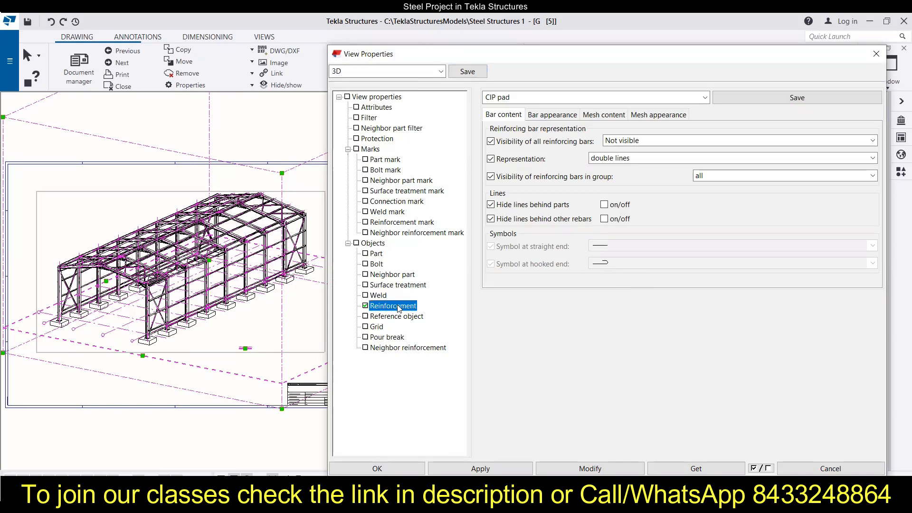
mouse_move(145, 197)
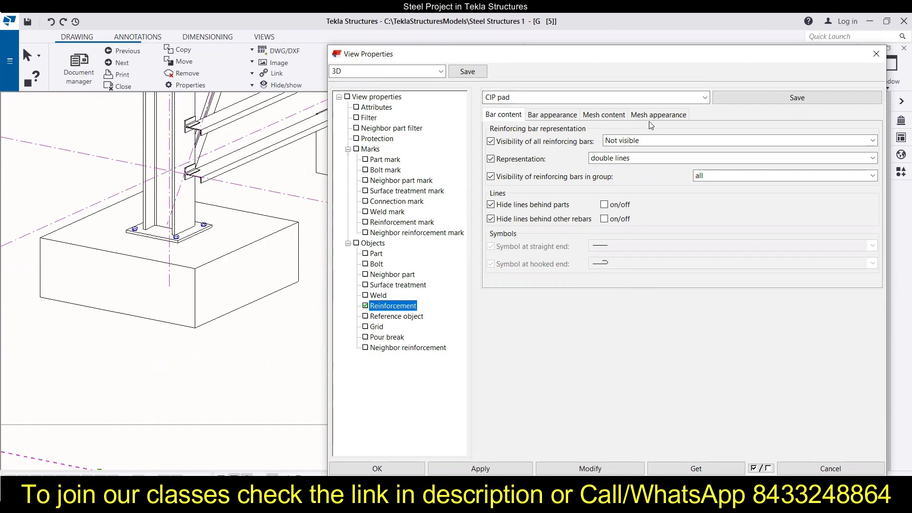
mouse_move(538, 126)
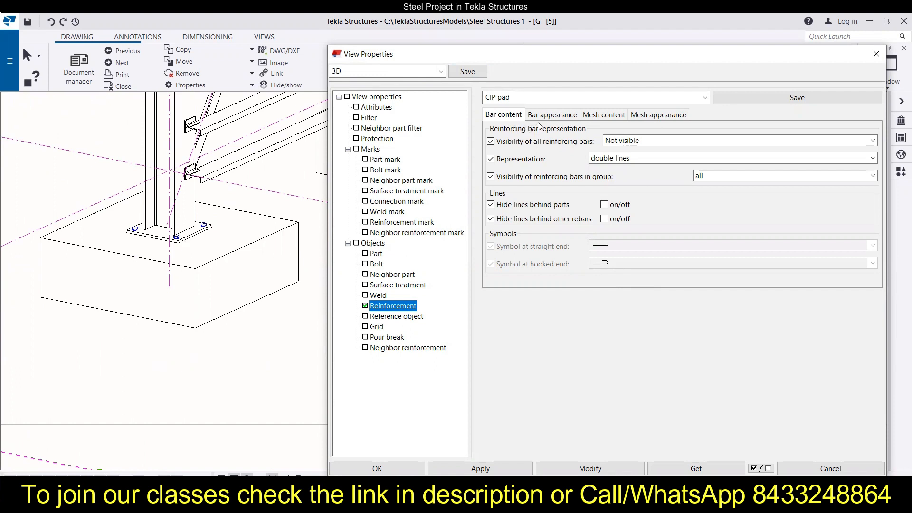
mouse_move(536, 129)
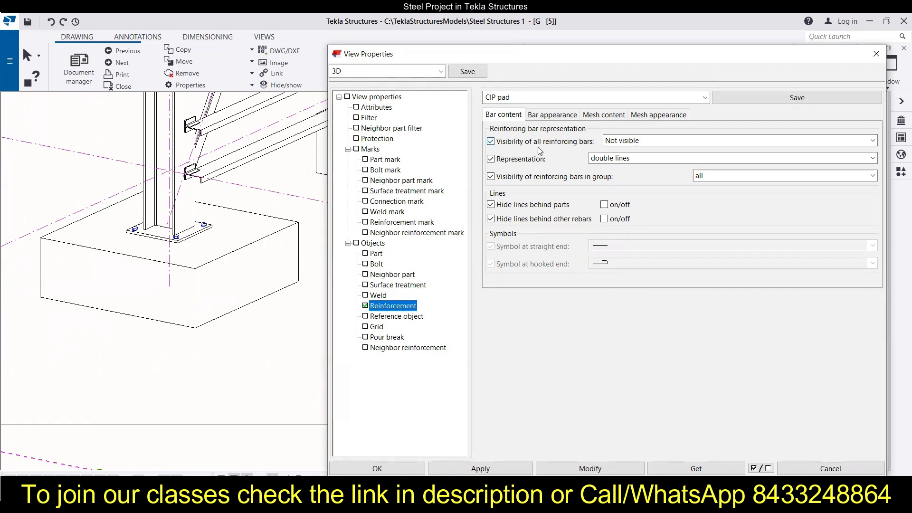
click(870, 140)
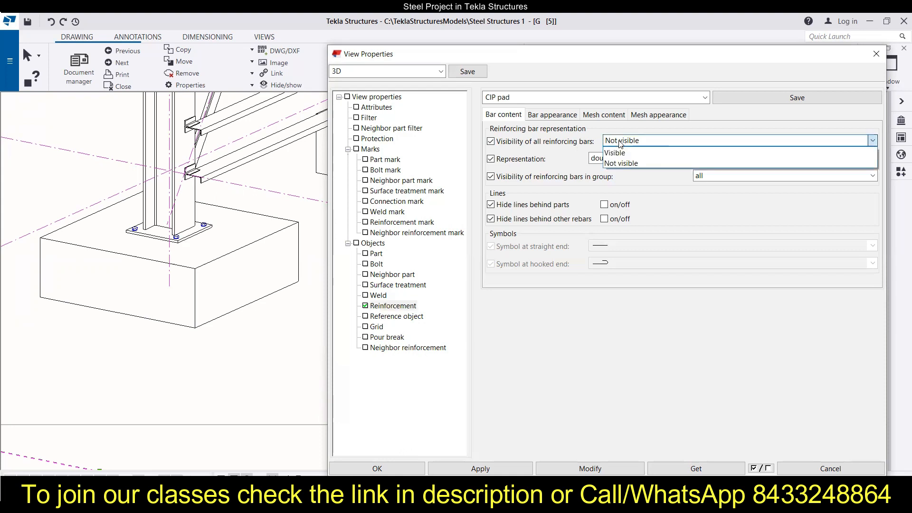
click(614, 153)
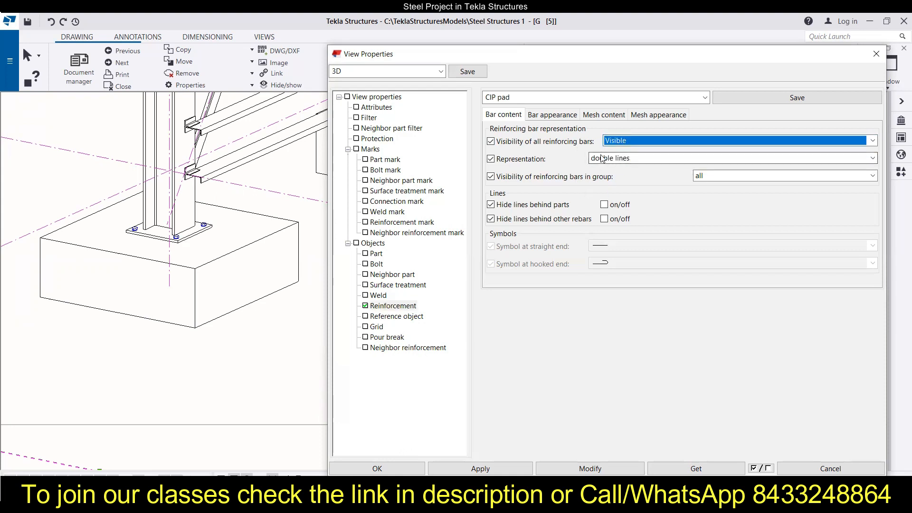
click(589, 468)
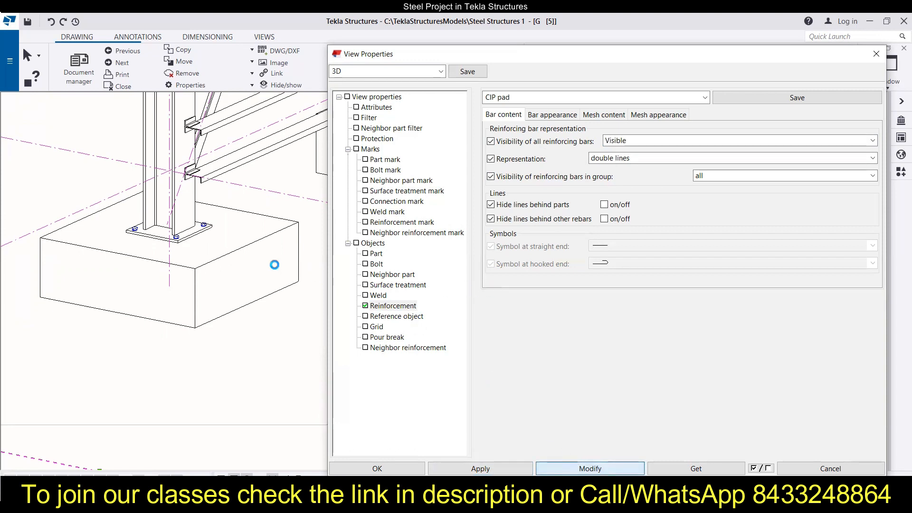
click(589, 468)
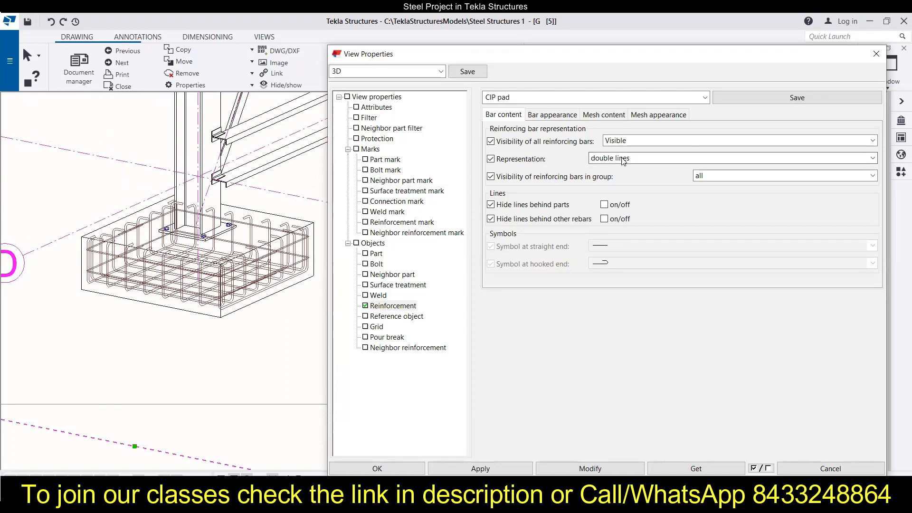
Change bar representation from single line to double lines with filled ends and apply
click(871, 158)
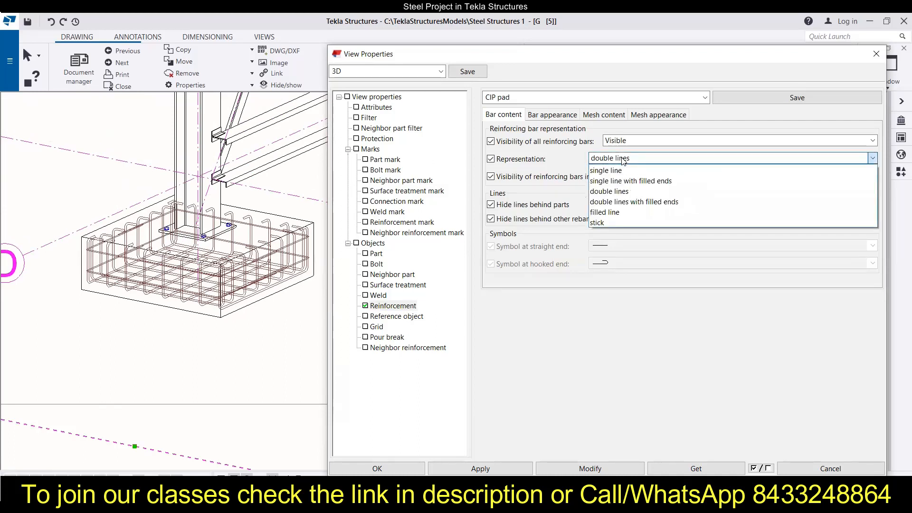
mouse_move(605, 170)
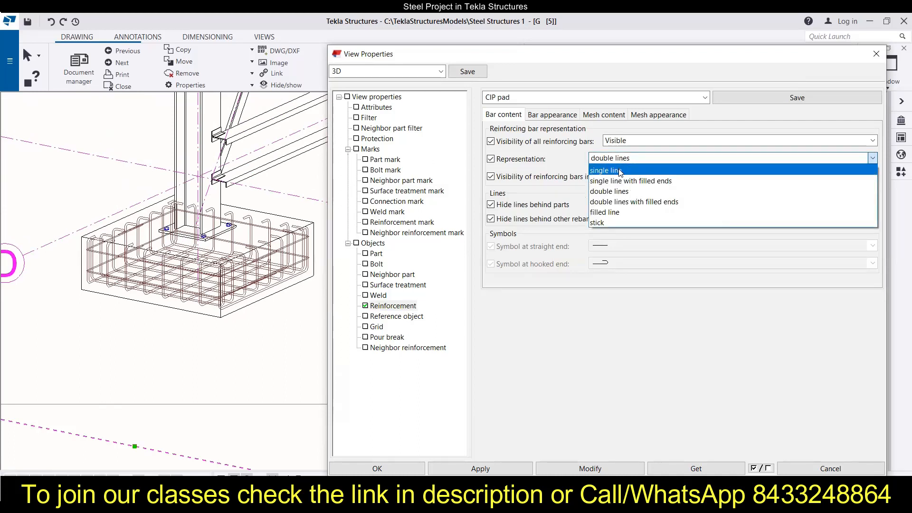
click(604, 170)
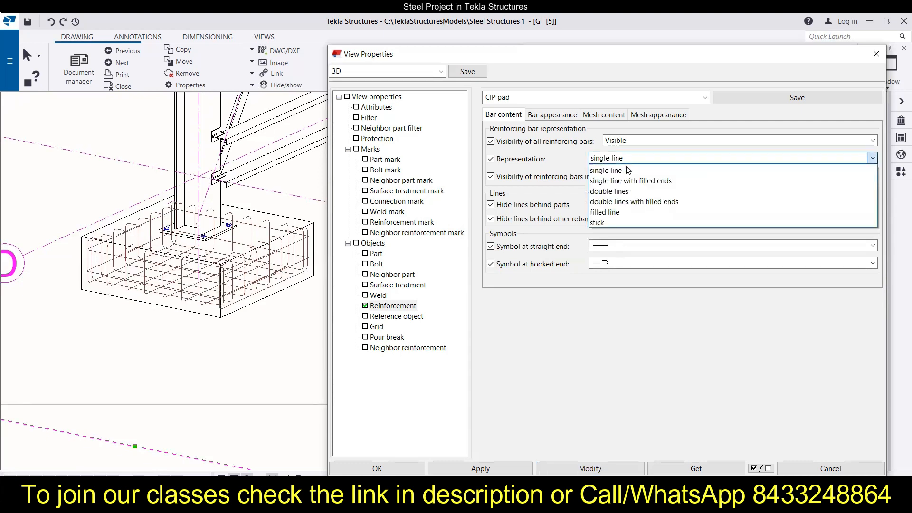
mouse_move(608, 192)
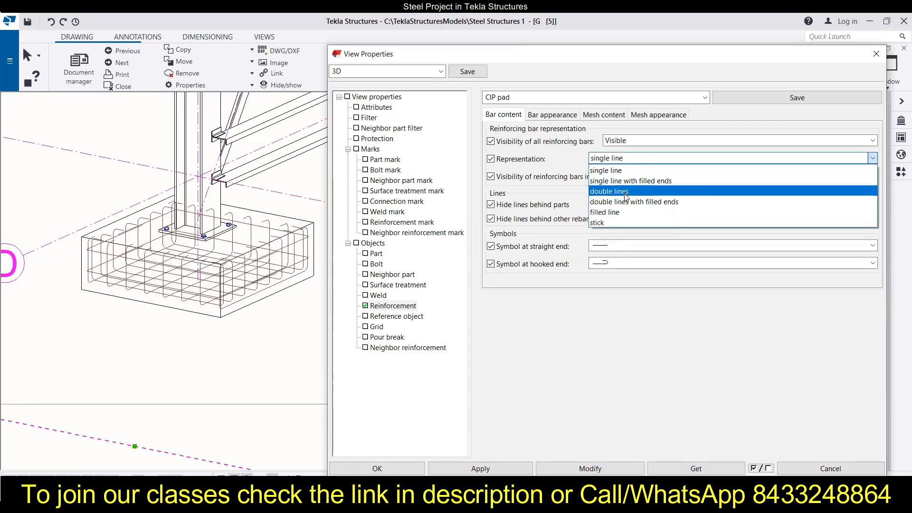
mouse_move(631, 181)
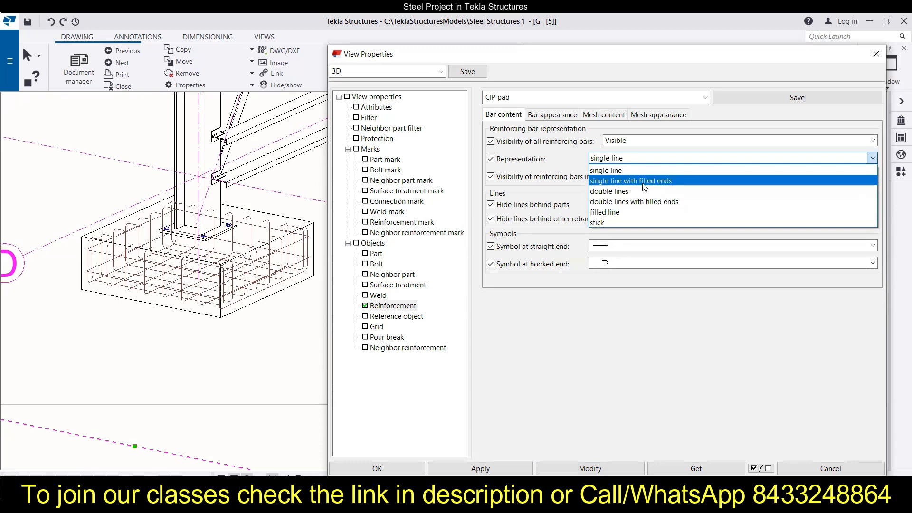
click(634, 201)
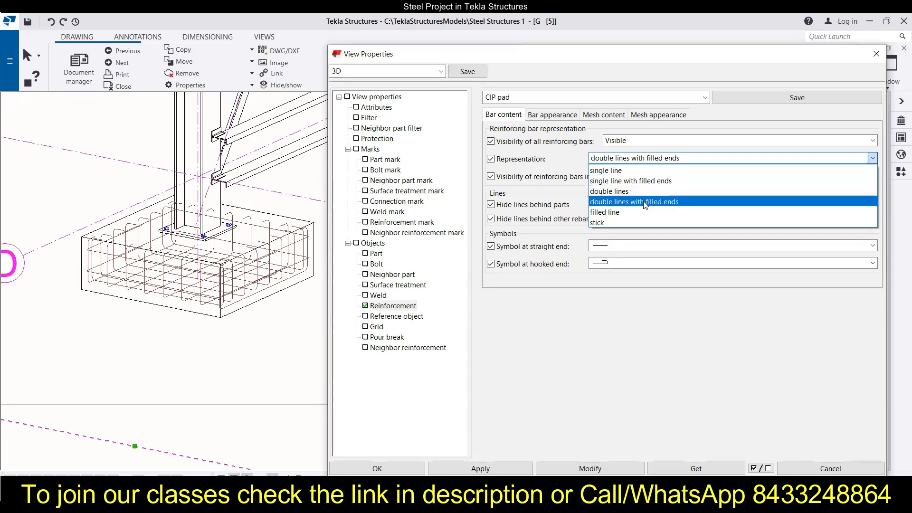
click(633, 201)
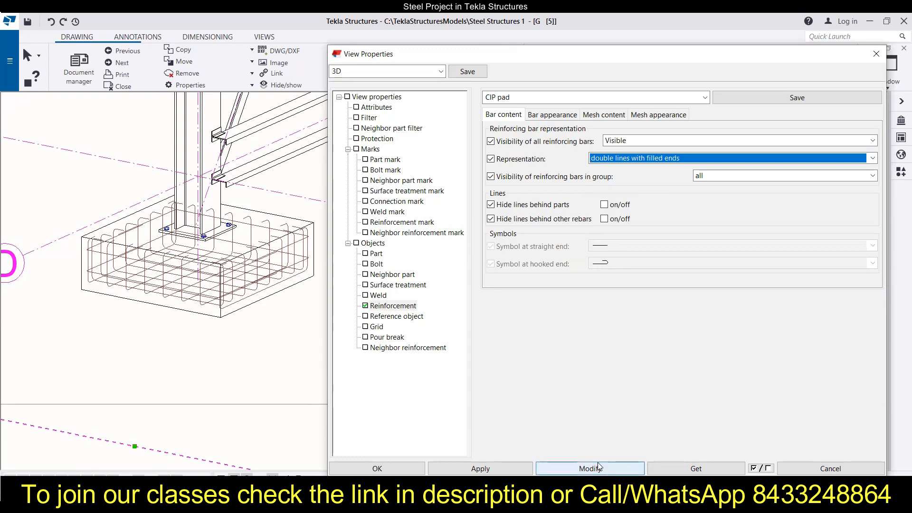
click(589, 468)
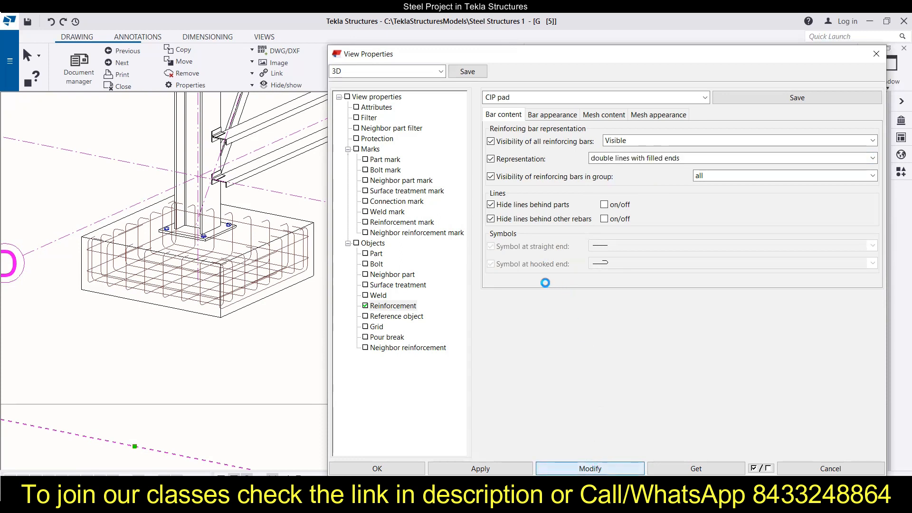
click(589, 468)
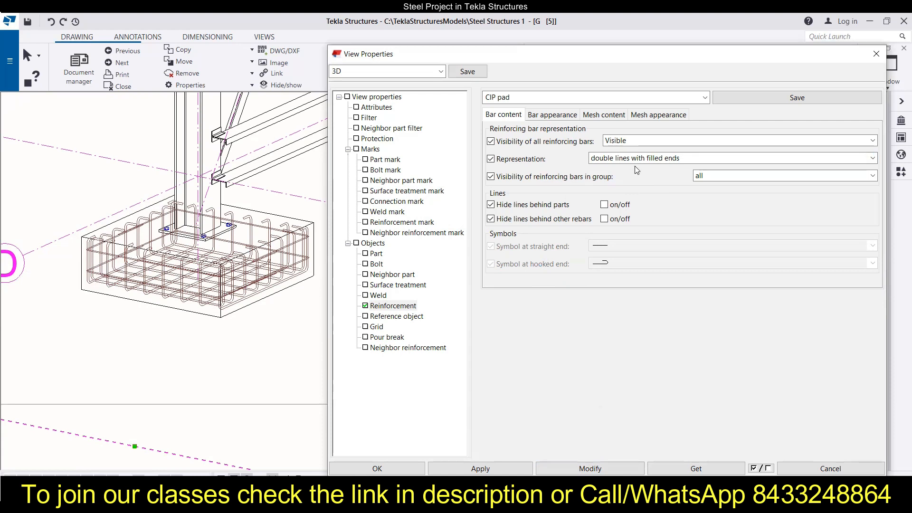
mouse_move(589, 468)
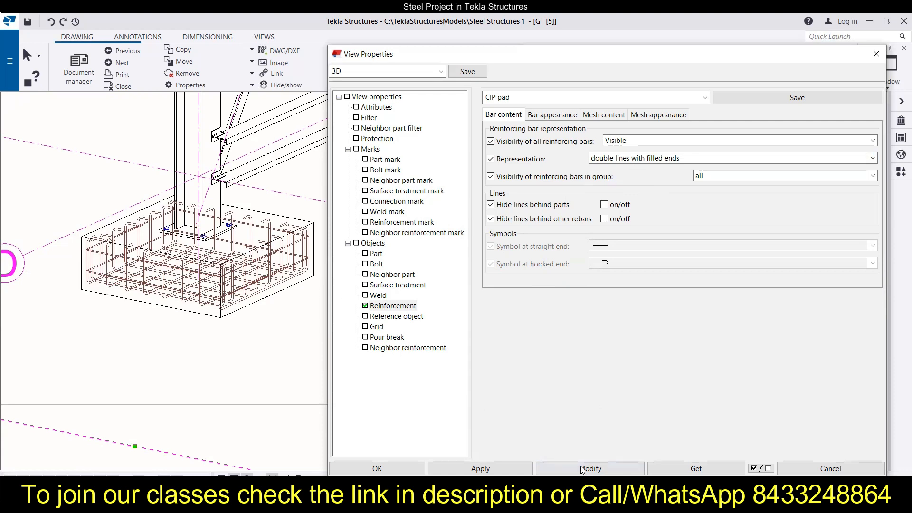
mouse_move(627, 171)
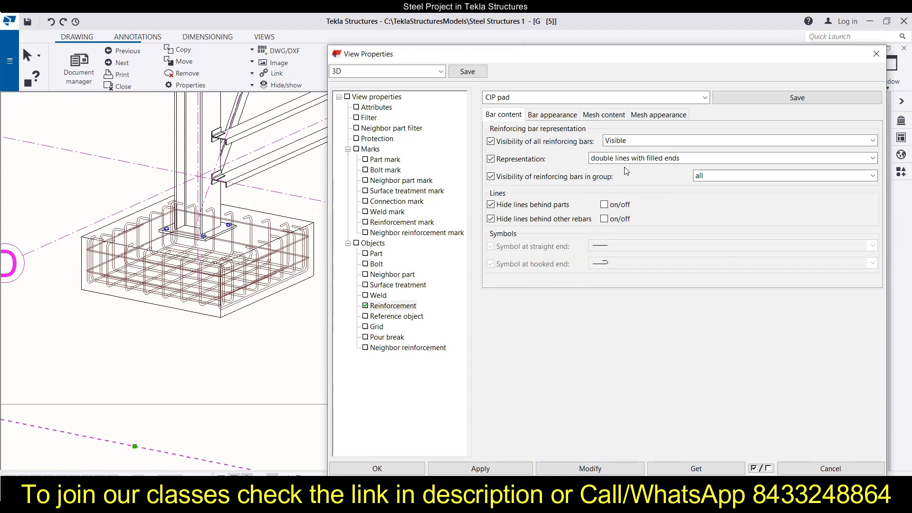
Apply filled line representation to the footing bars, then apply stick representation
click(730, 157)
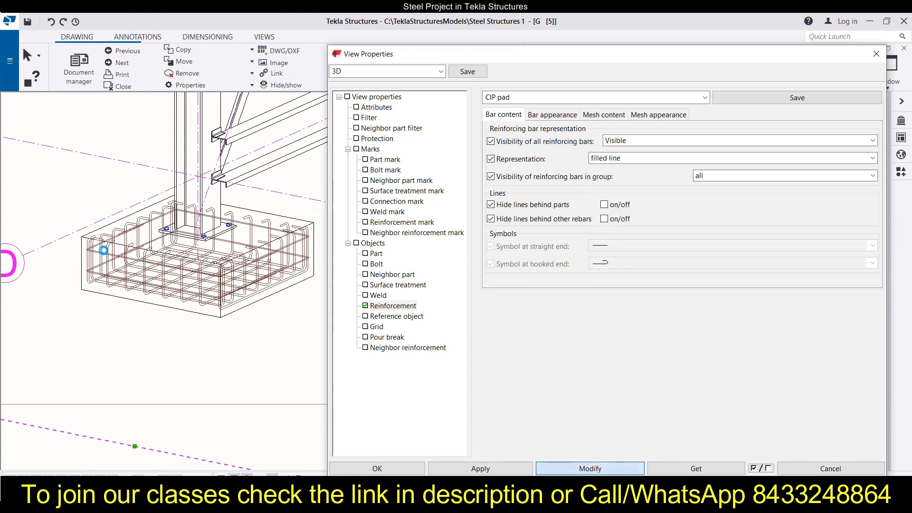
click(589, 468)
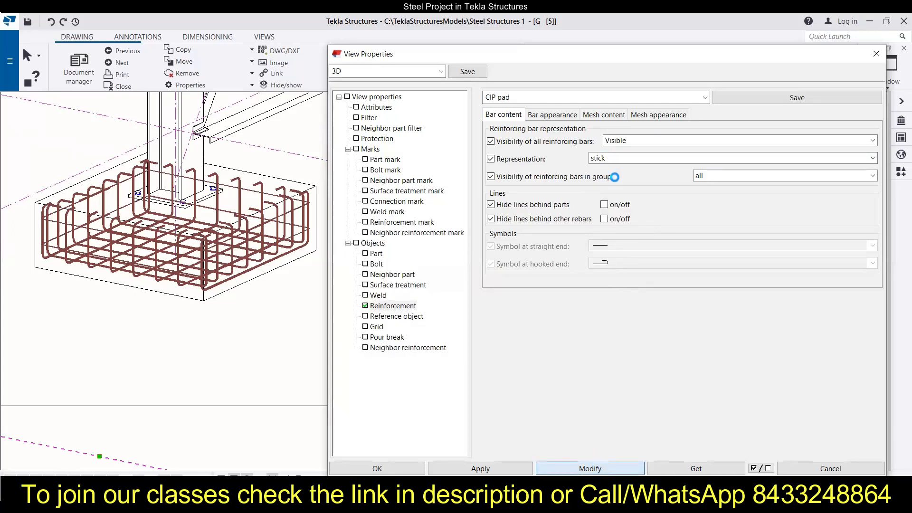
click(589, 468)
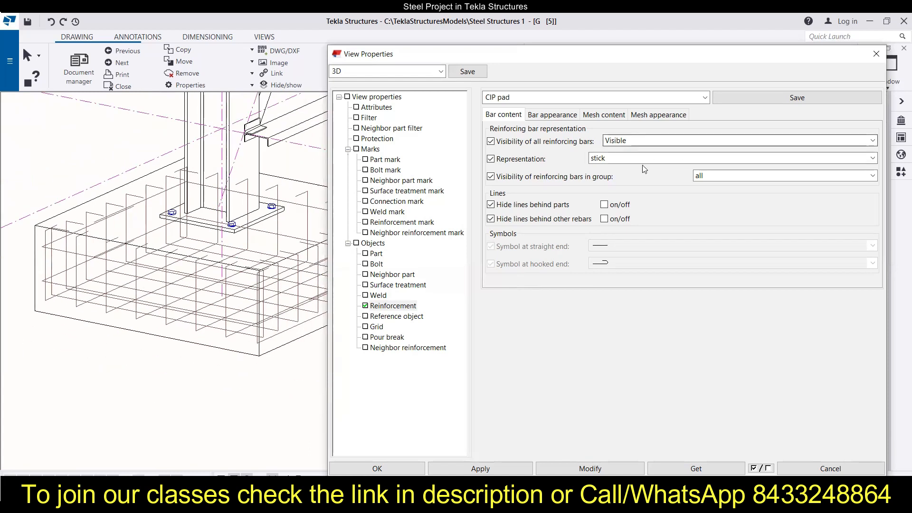
Apply single line bar representation, then switch back to stick and apply again
click(871, 140)
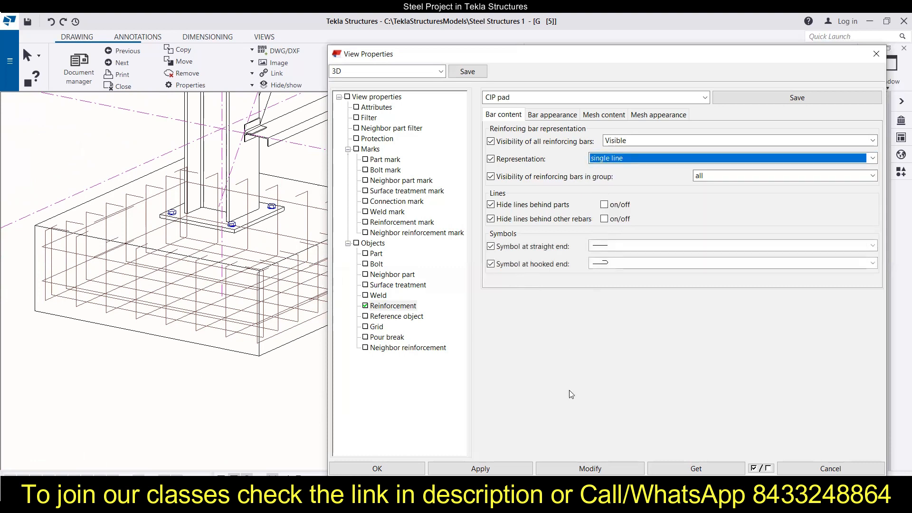
click(588, 469)
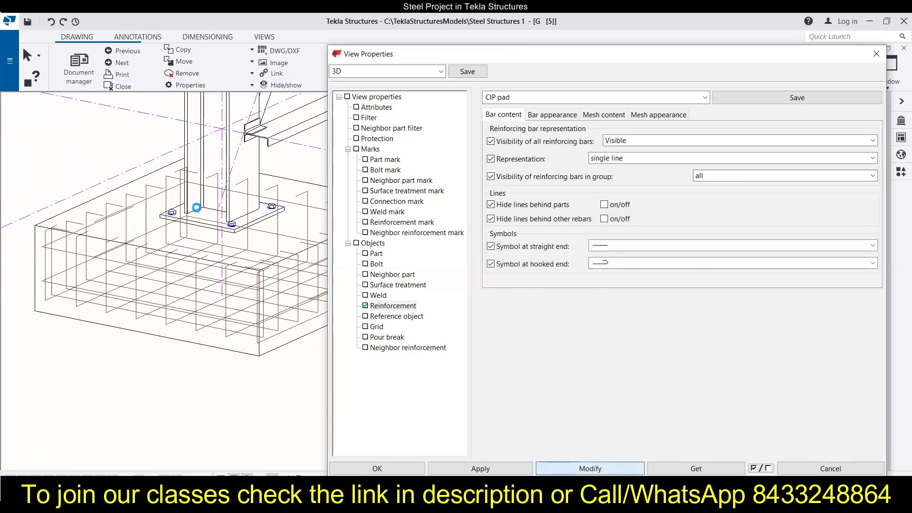
click(589, 468)
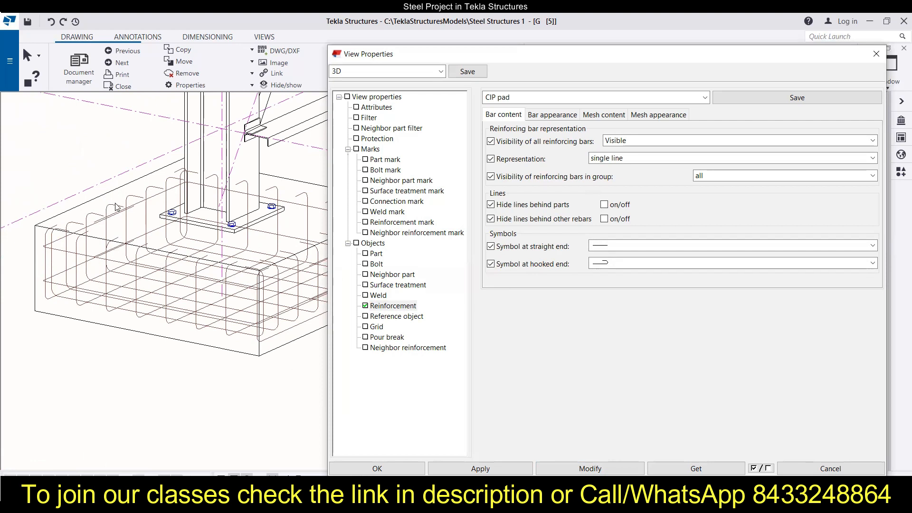
mouse_move(116, 207)
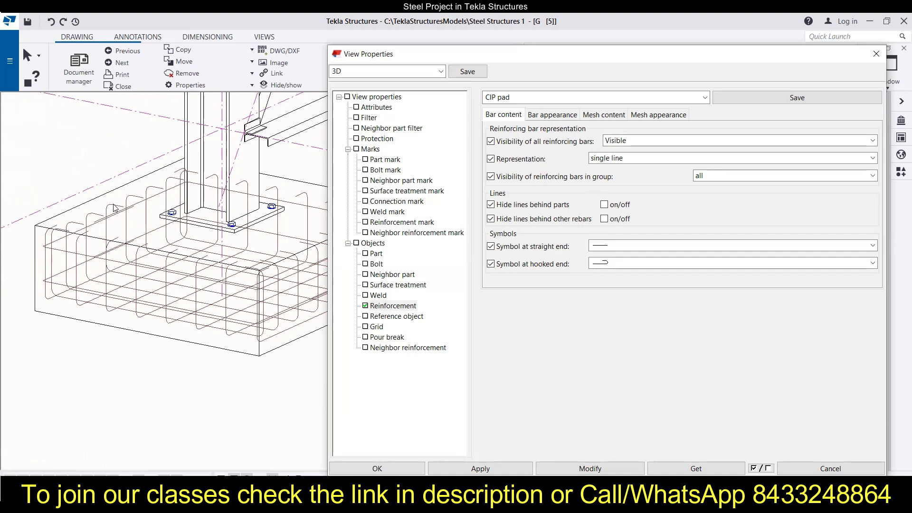
mouse_move(108, 210)
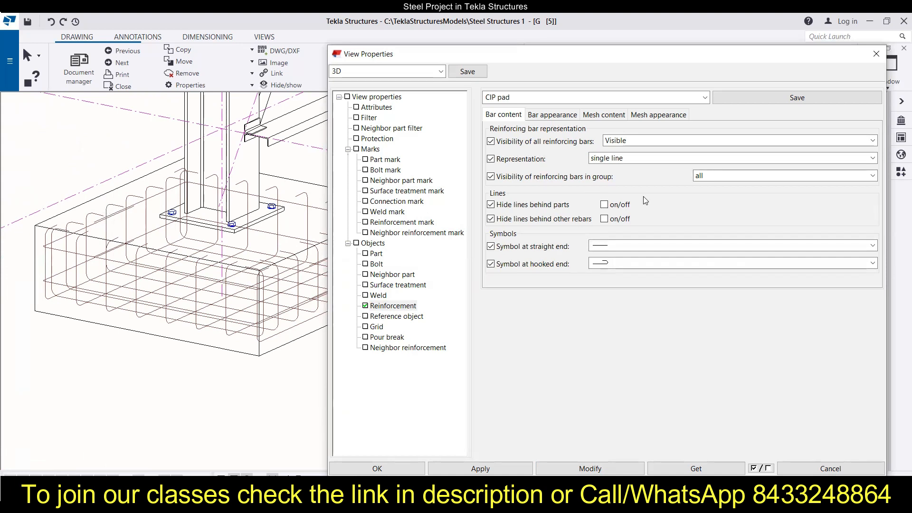
click(870, 157)
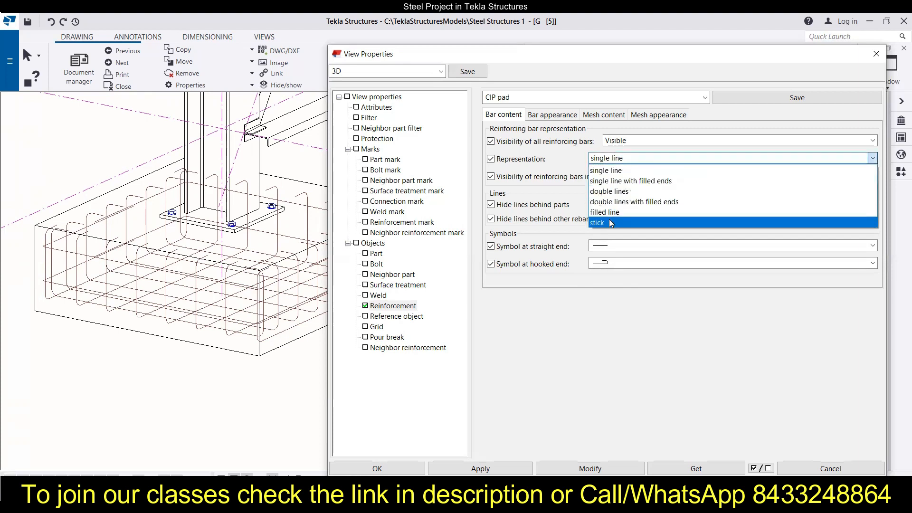
click(598, 223)
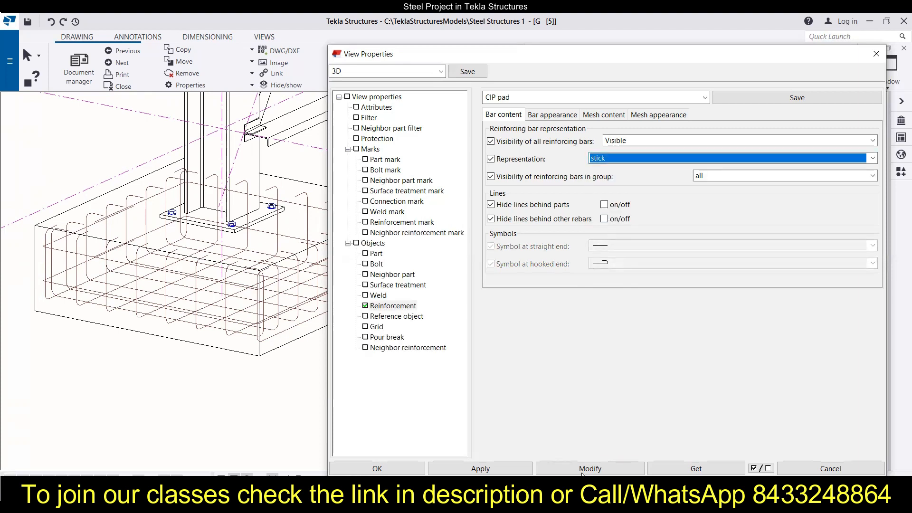
click(589, 469)
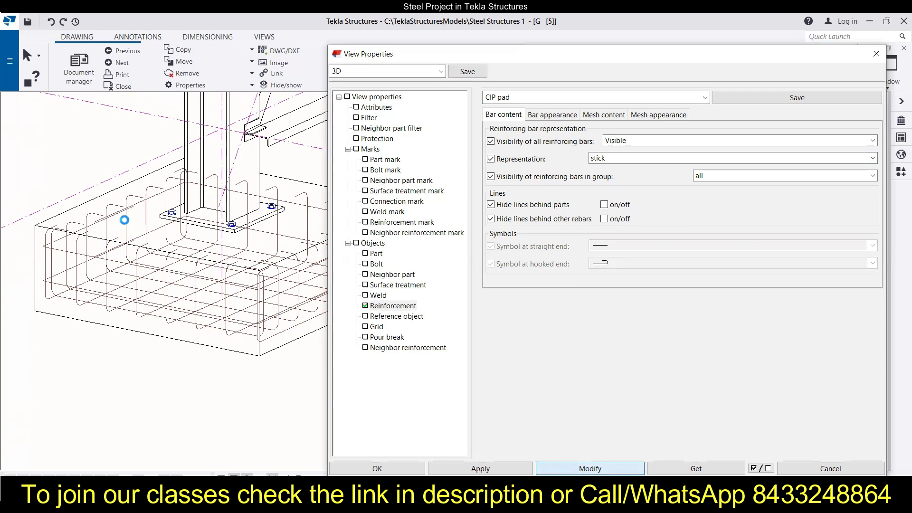
click(589, 468)
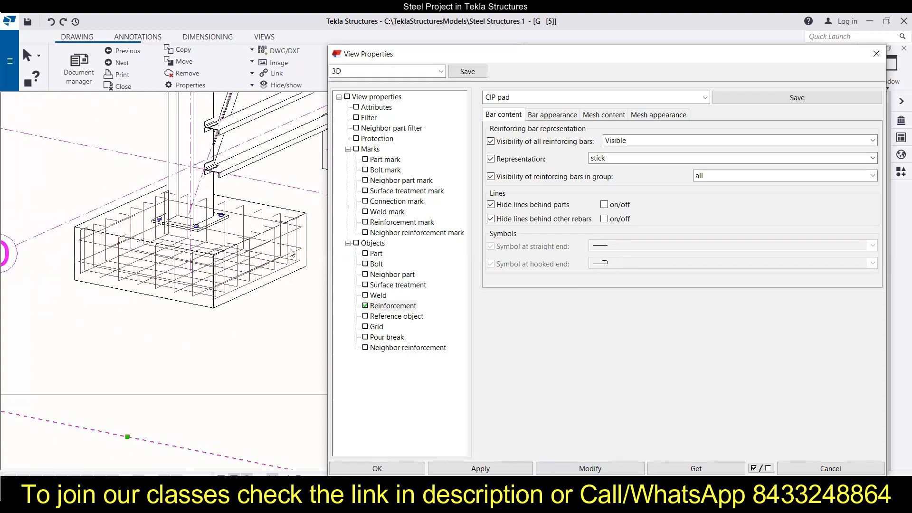
click(870, 140)
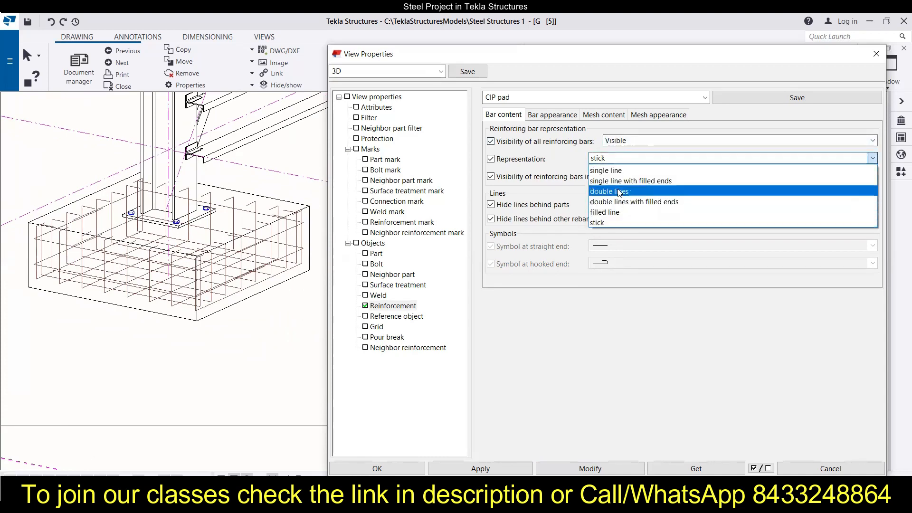
Set bar representation to double lines and apply it to the view
click(608, 192)
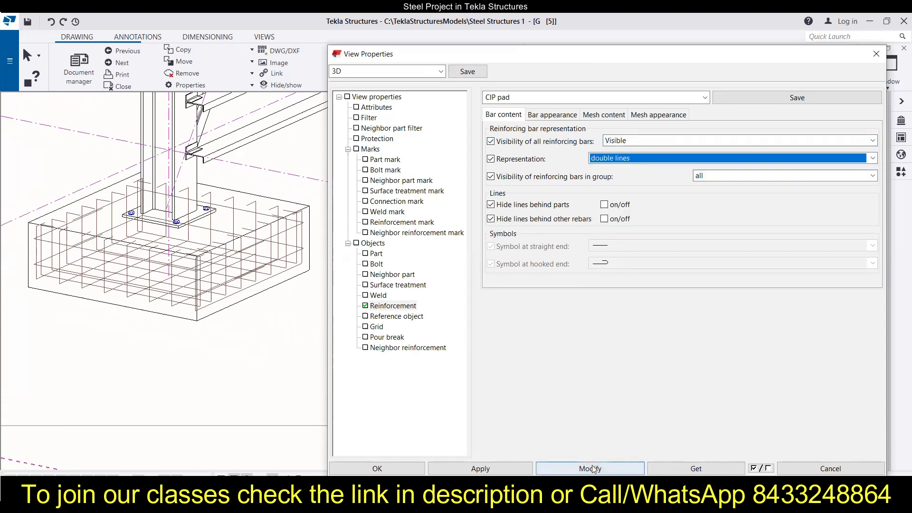
click(588, 468)
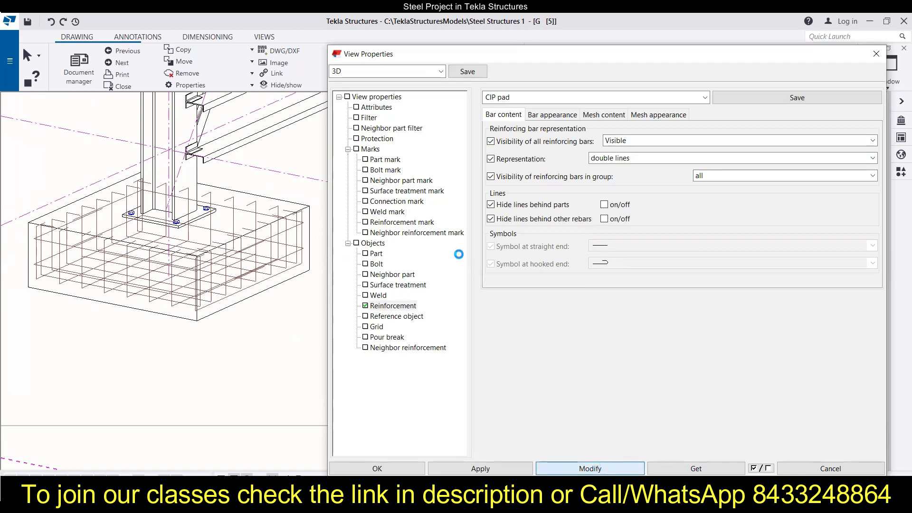
click(589, 468)
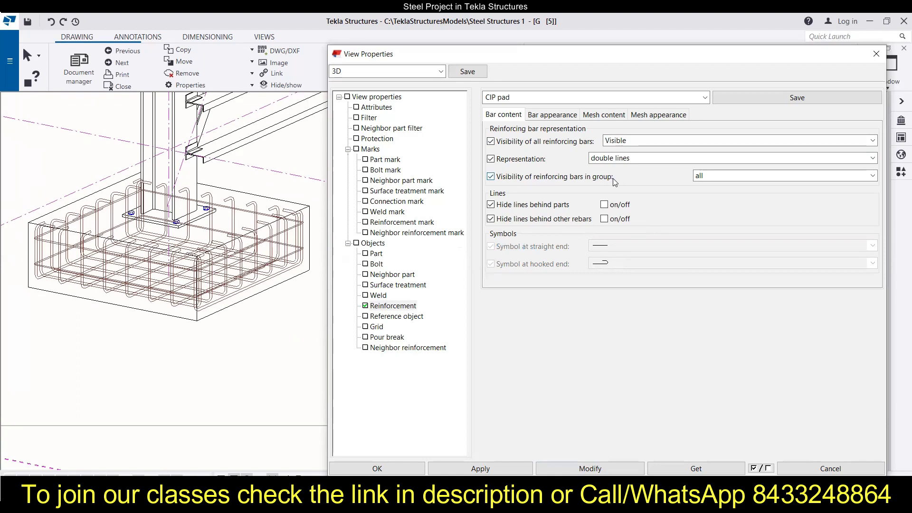
Preview group bar visibility as first bar only, then first and last bars
click(870, 175)
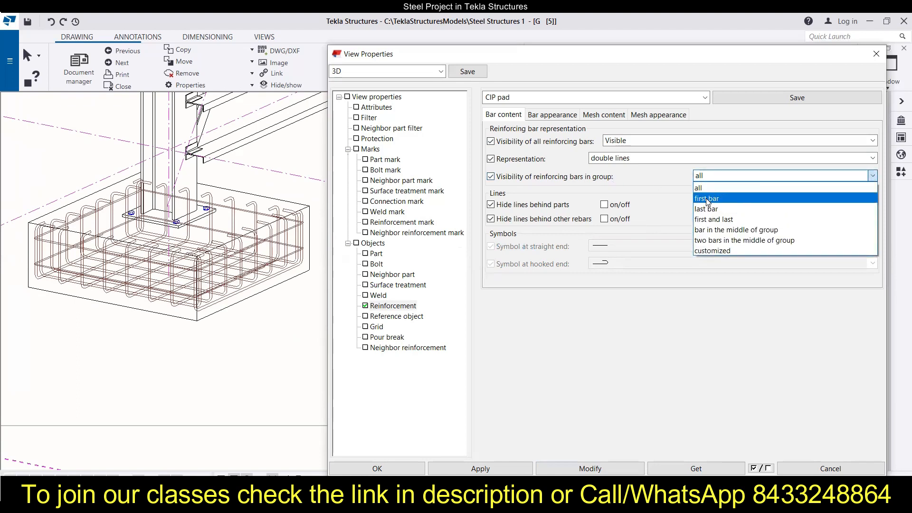
click(706, 198)
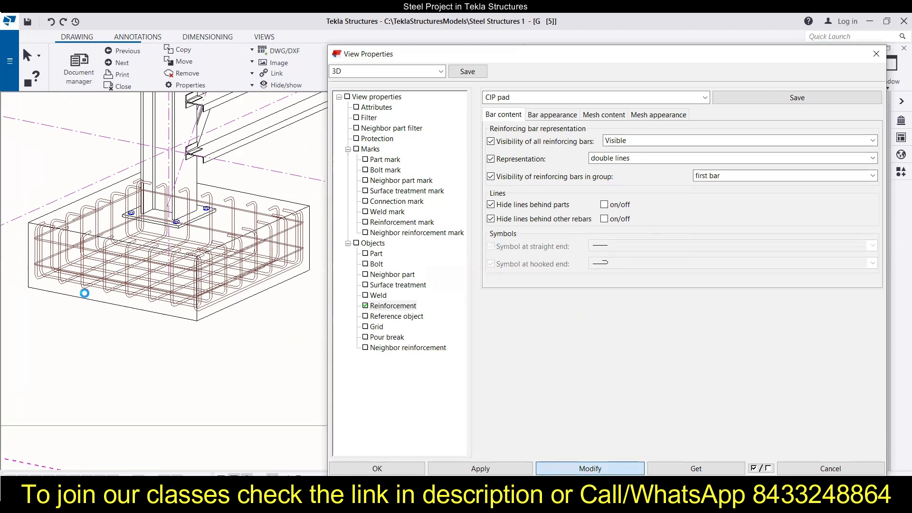
click(589, 468)
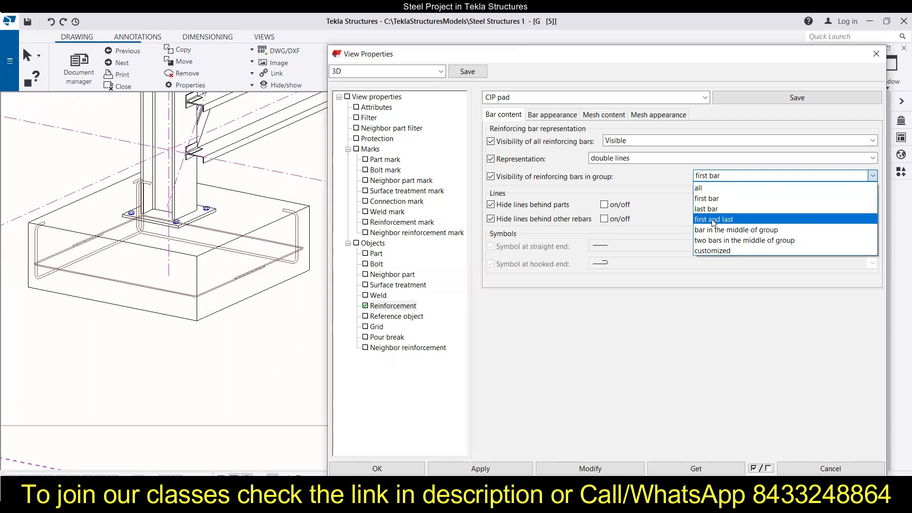
click(713, 218)
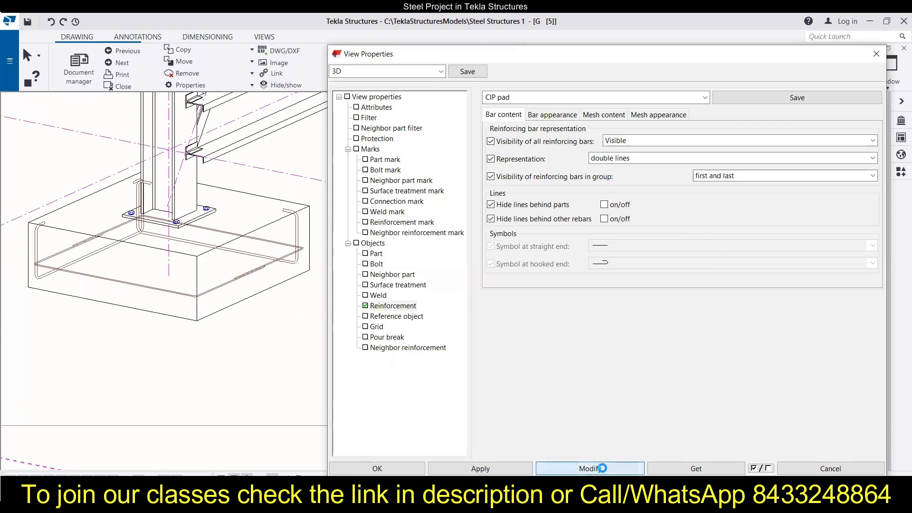
click(589, 469)
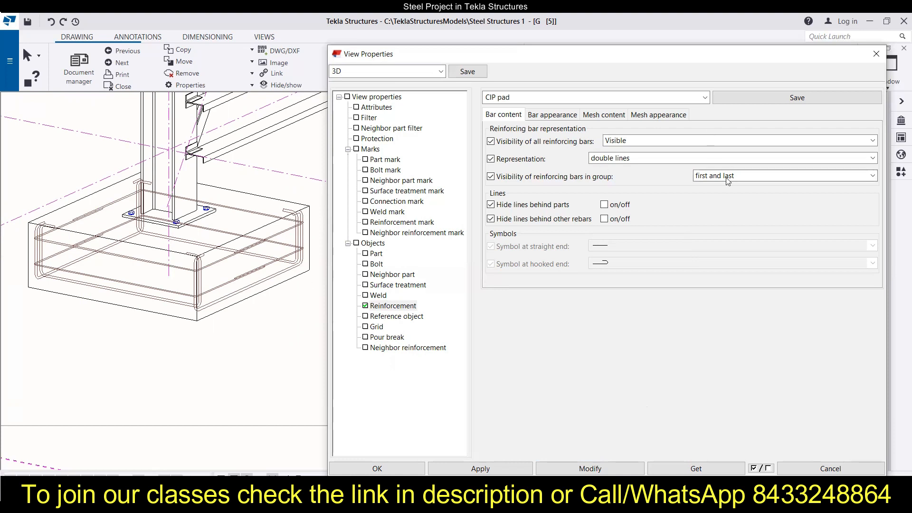
Preview group bar visibility as two middle bars, then the single middle bar
click(871, 175)
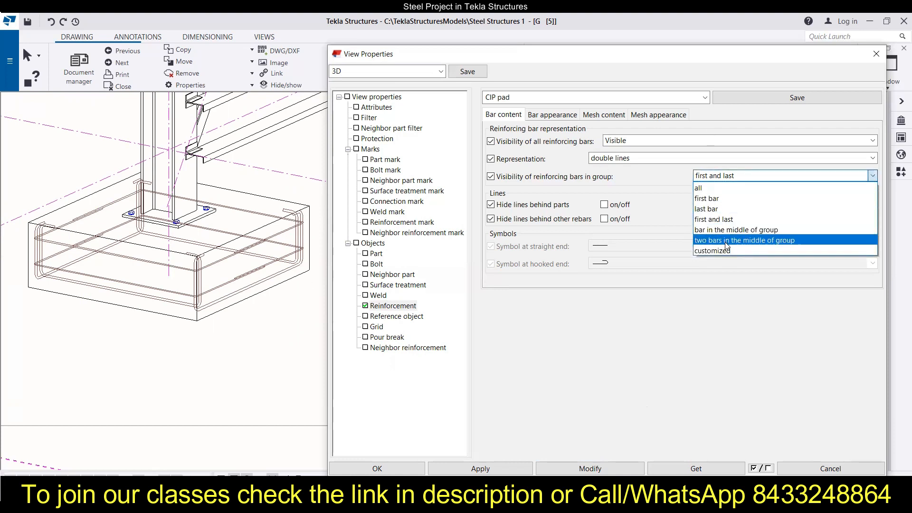
click(743, 239)
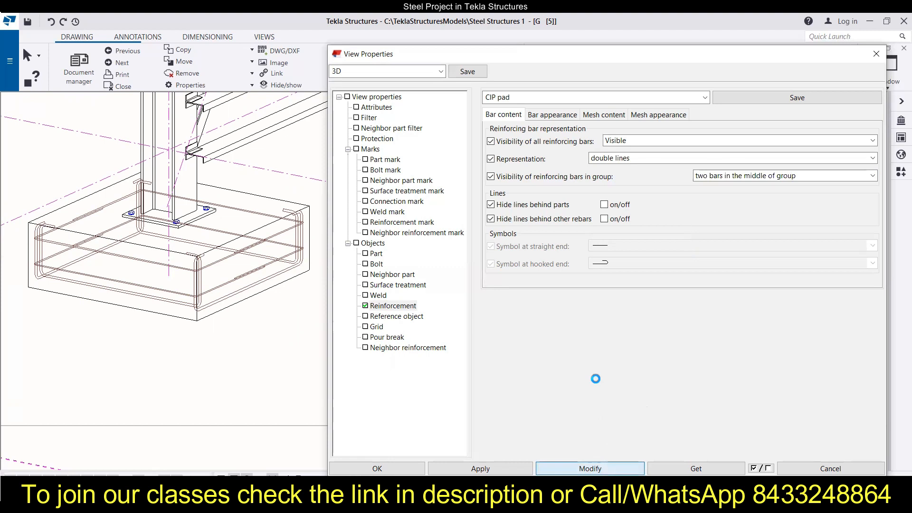
click(589, 468)
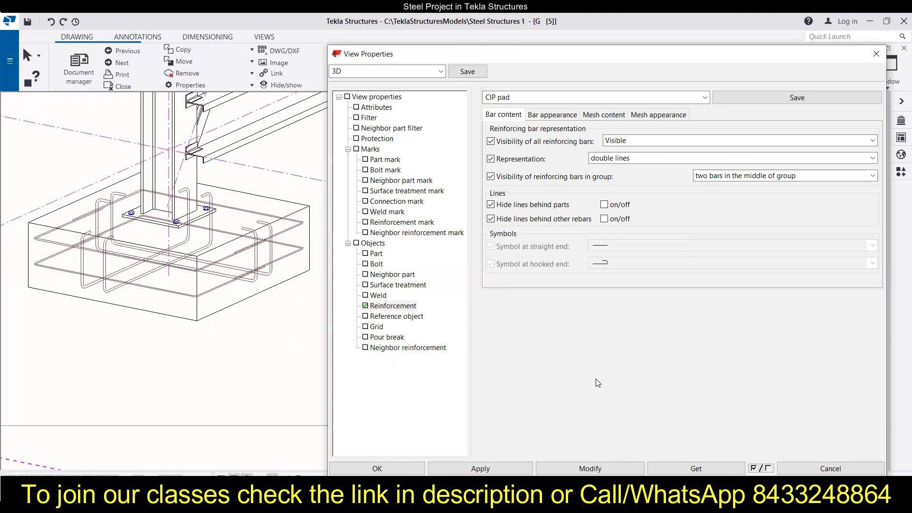
click(870, 176)
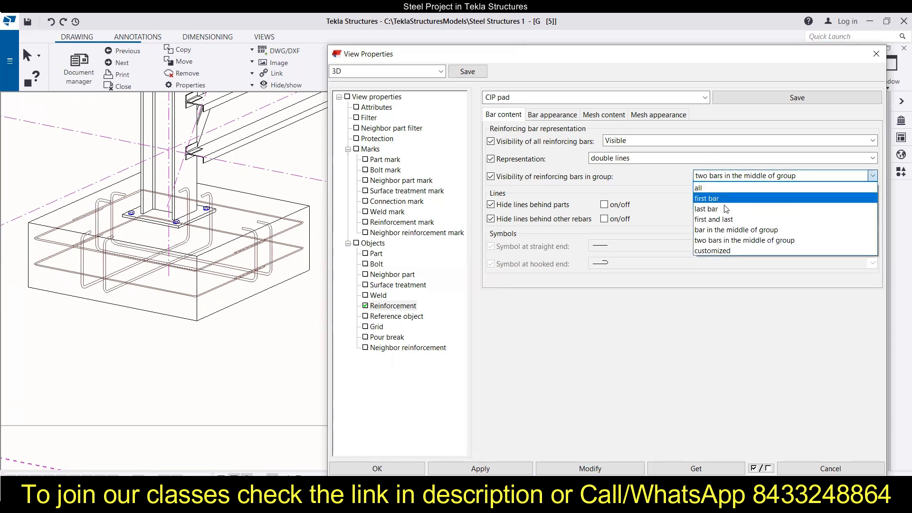
mouse_move(736, 229)
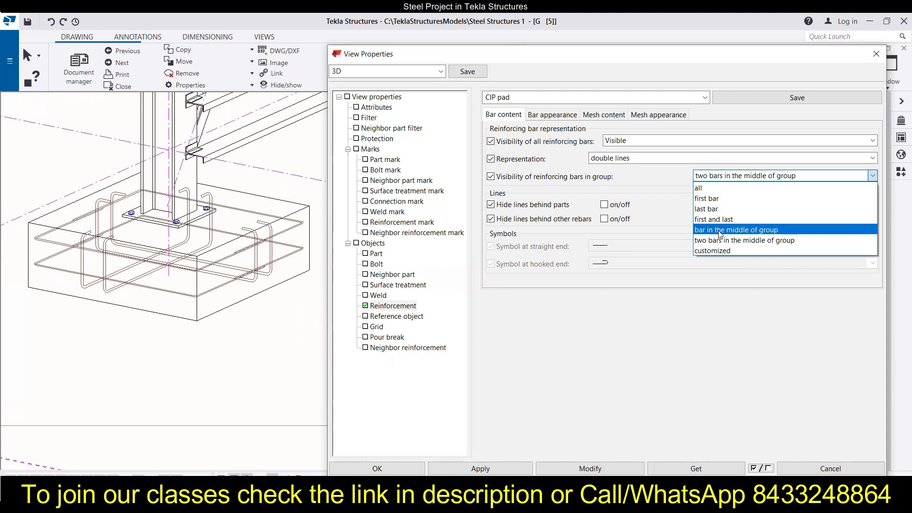
click(736, 229)
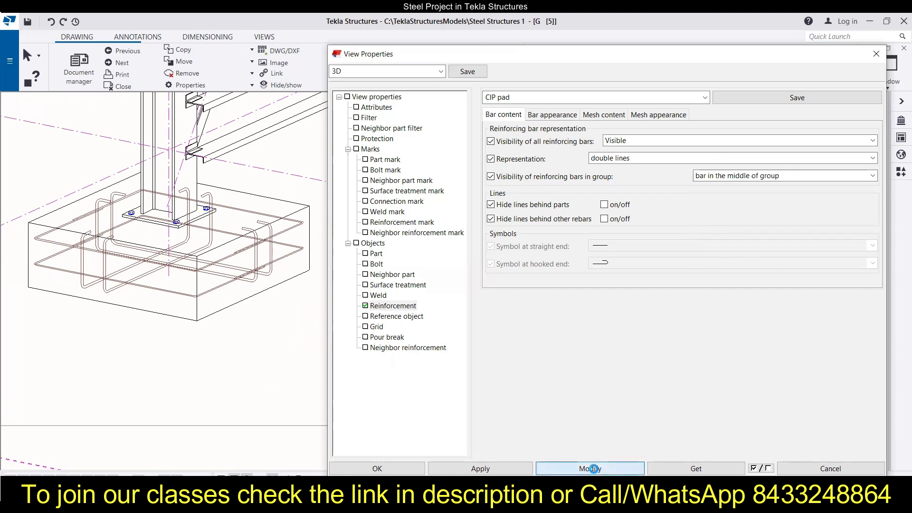
click(589, 468)
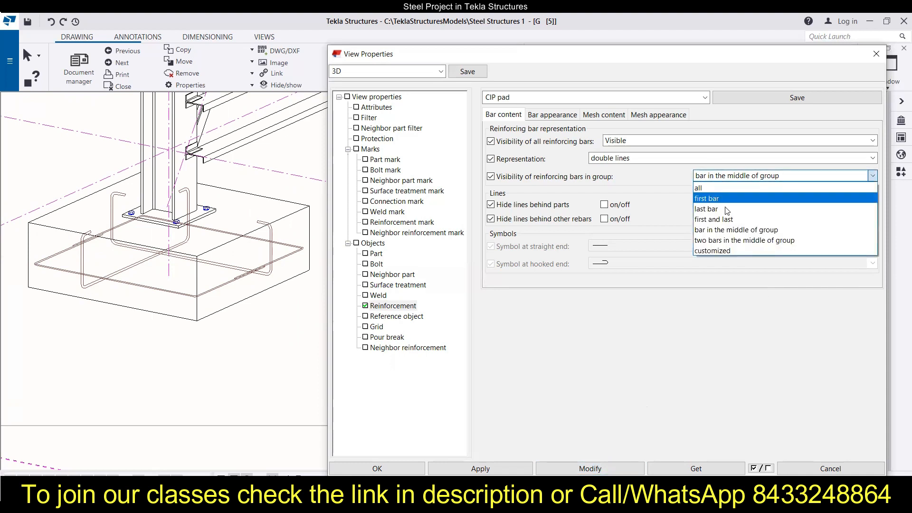
Apply customized group bar visibility, then choose all bars again
click(712, 250)
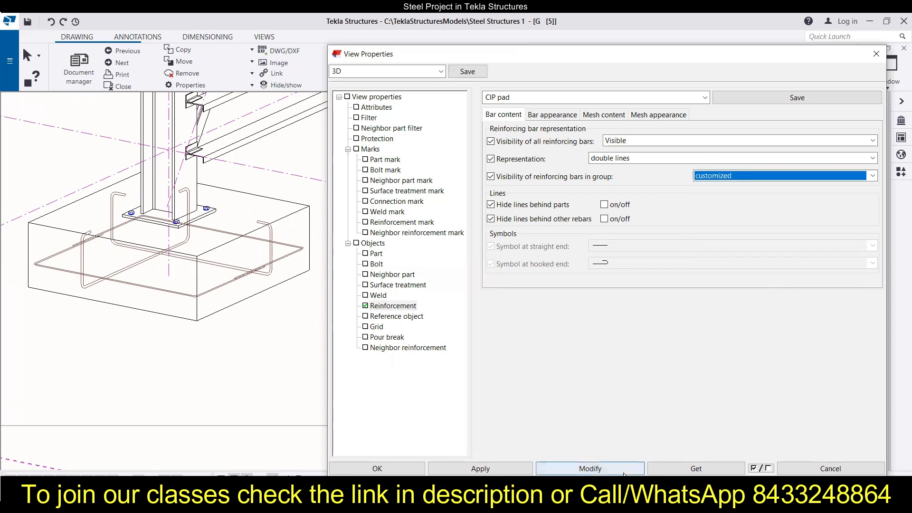
click(588, 469)
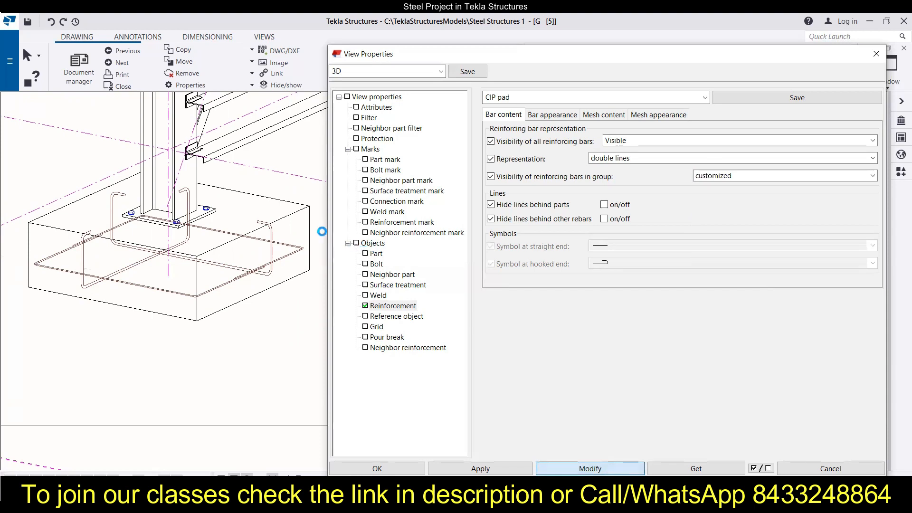
click(589, 469)
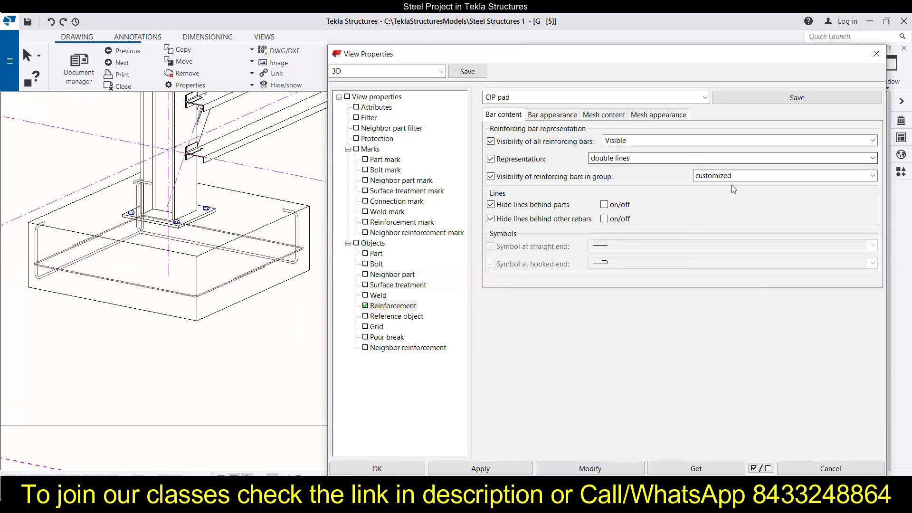
click(782, 176)
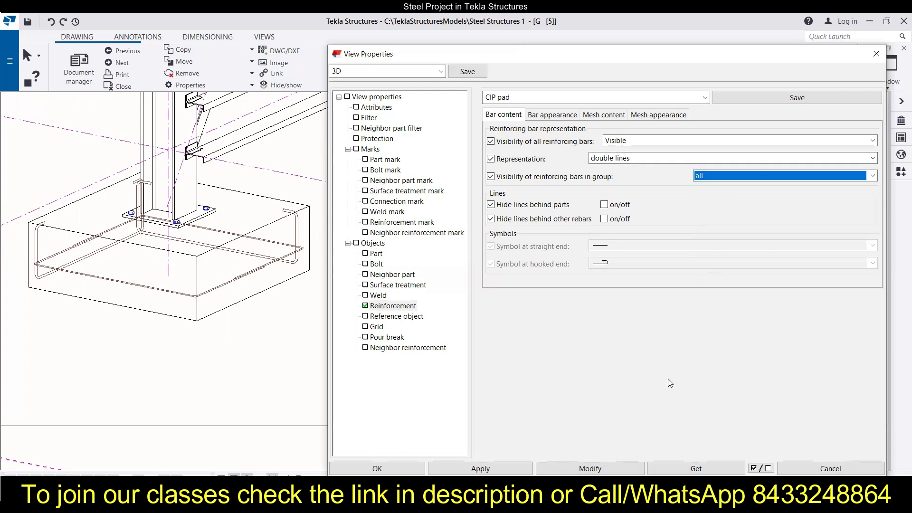
click(589, 468)
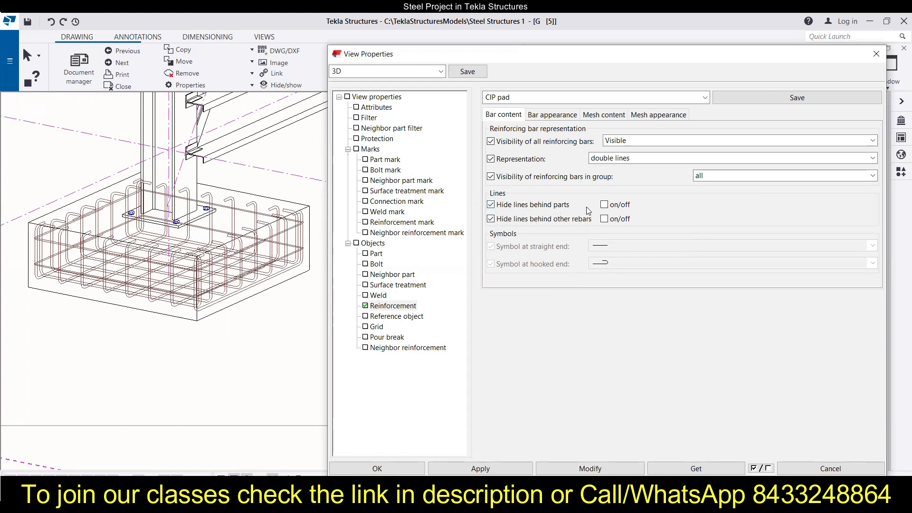
click(603, 205)
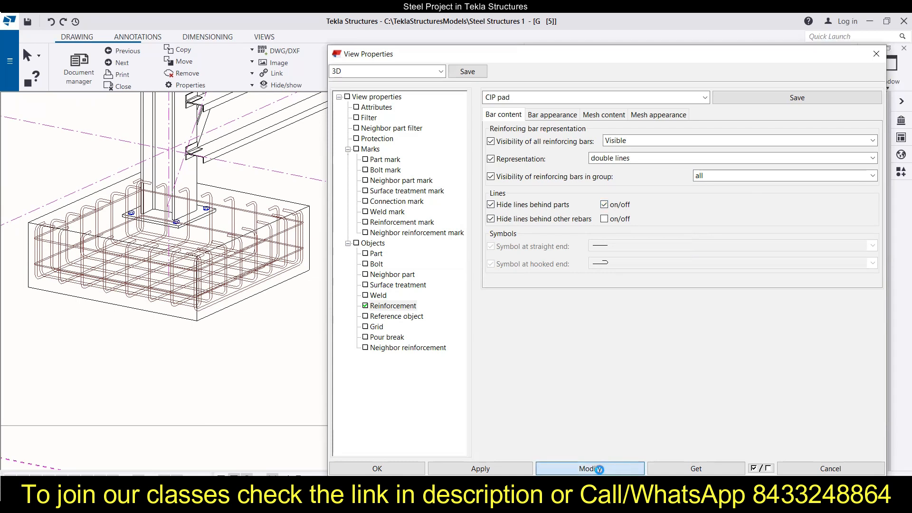
click(589, 468)
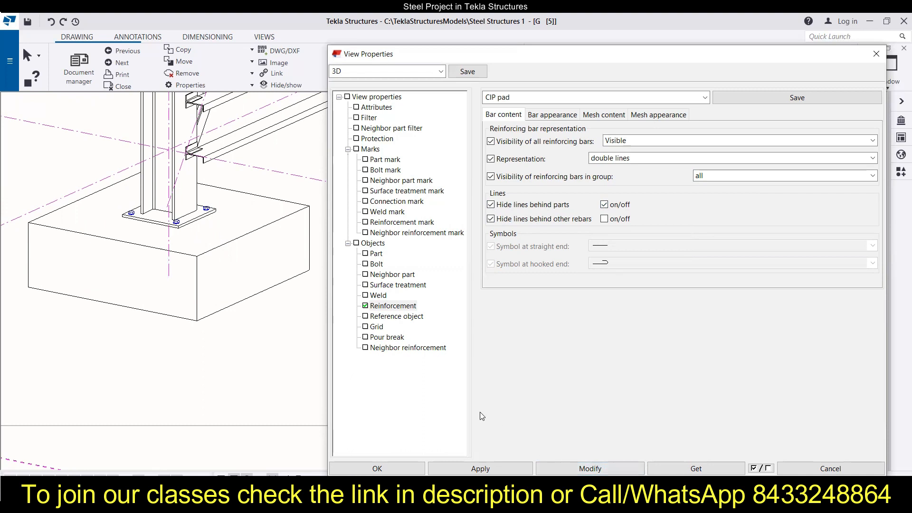
mouse_move(247, 287)
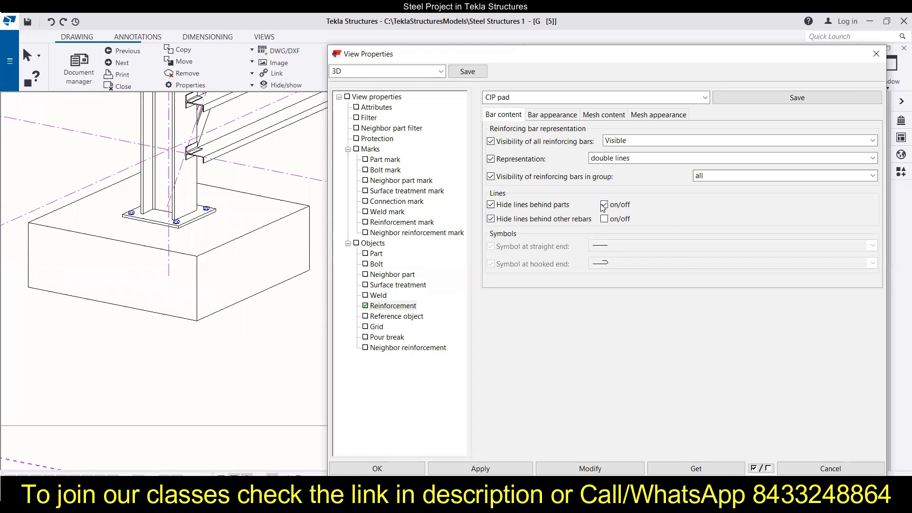
click(604, 204)
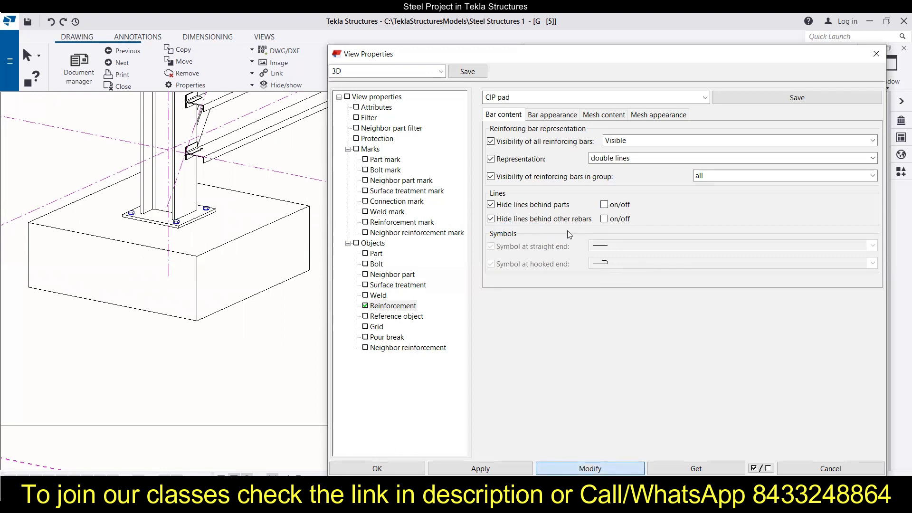
click(589, 468)
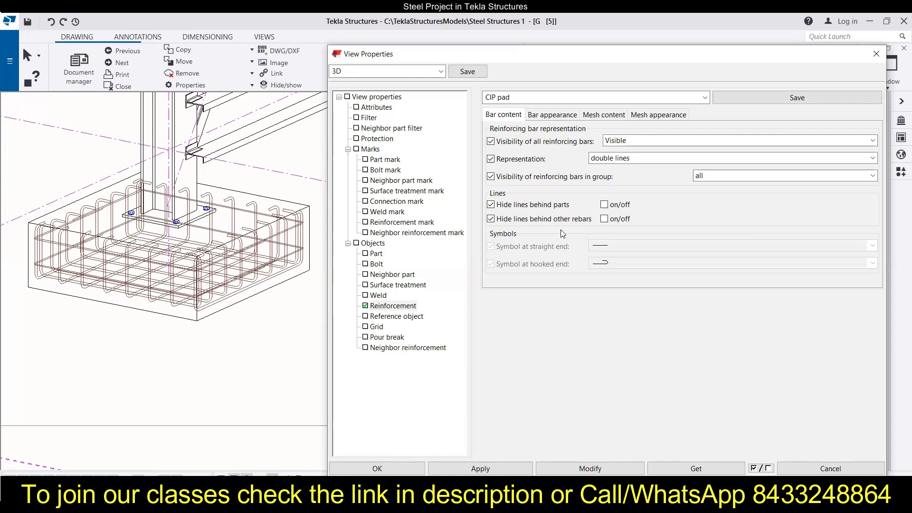
click(593, 97)
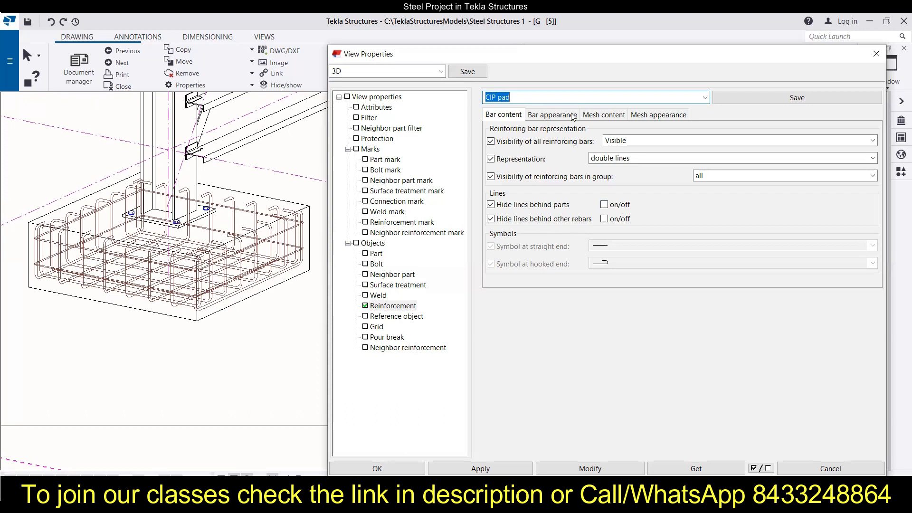
mouse_move(565, 116)
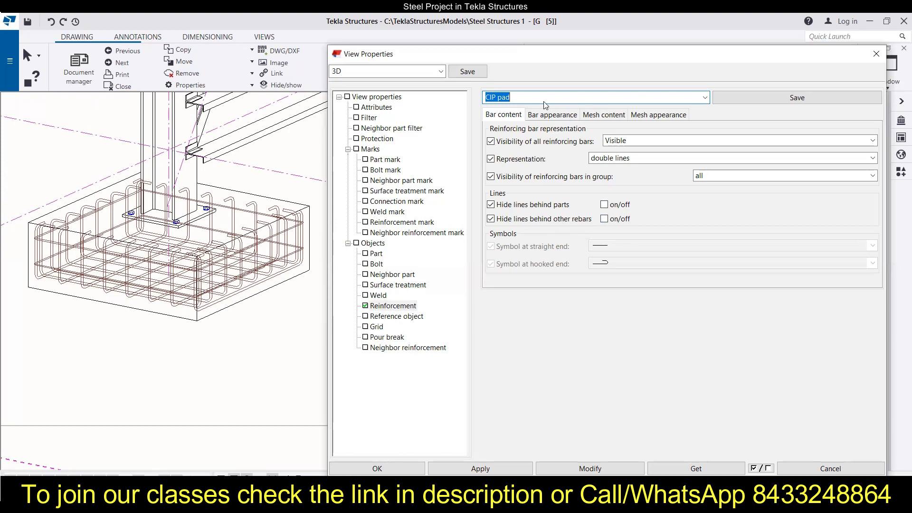
Set the Bar appearance visible lines colour to green
click(551, 115)
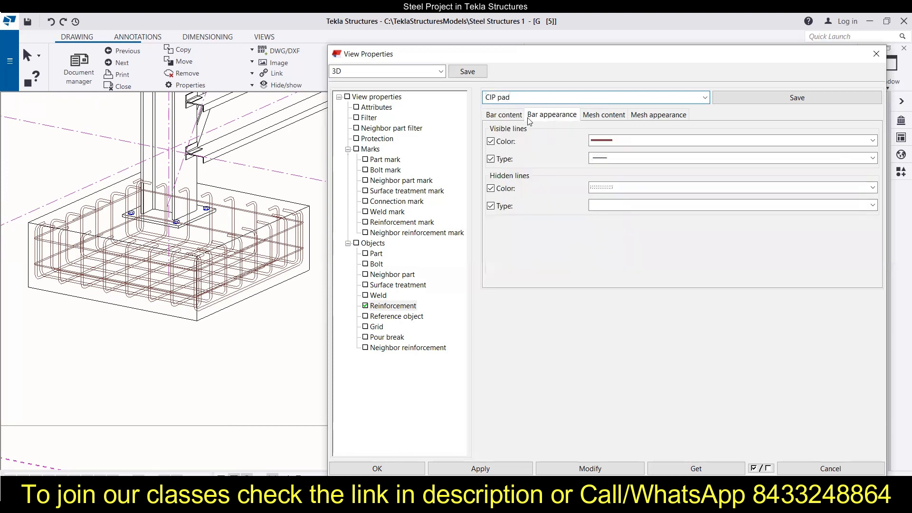
click(870, 140)
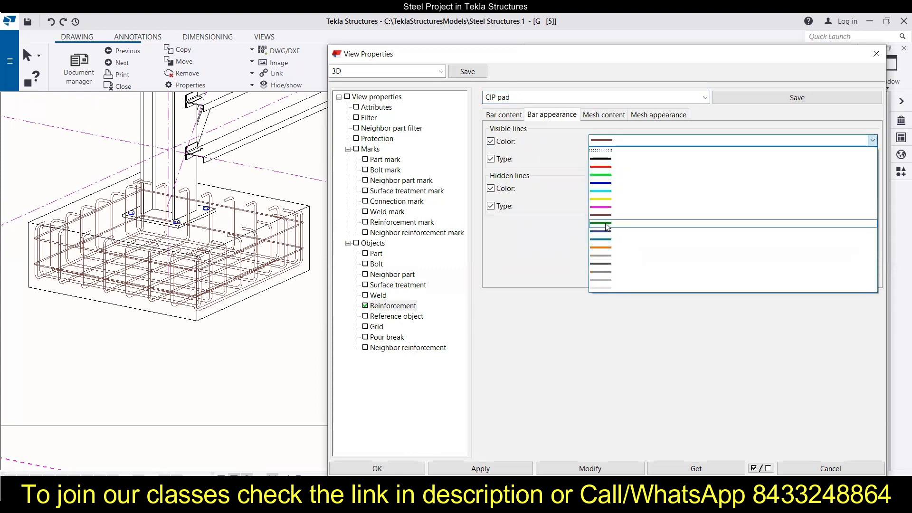
click(602, 226)
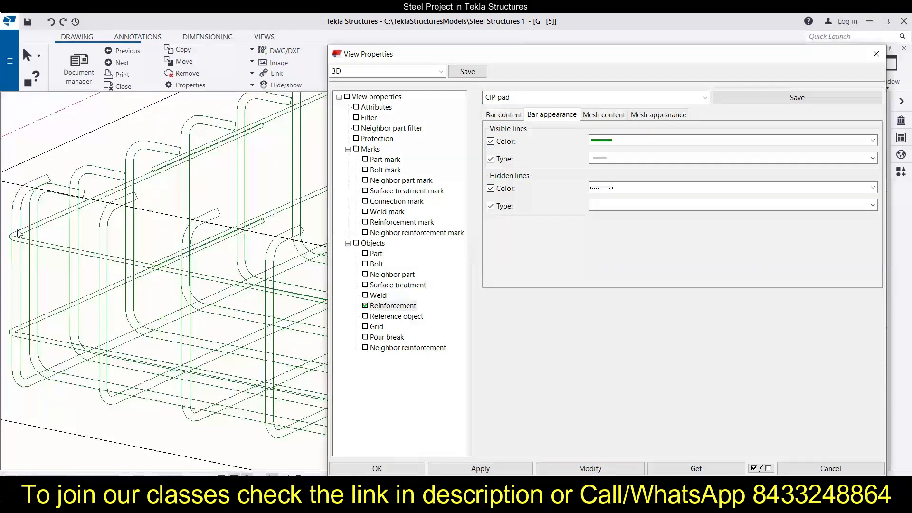
Try dash-dot and dotted visible line types for the bars, then choose CONTINUOUS
click(878, 159)
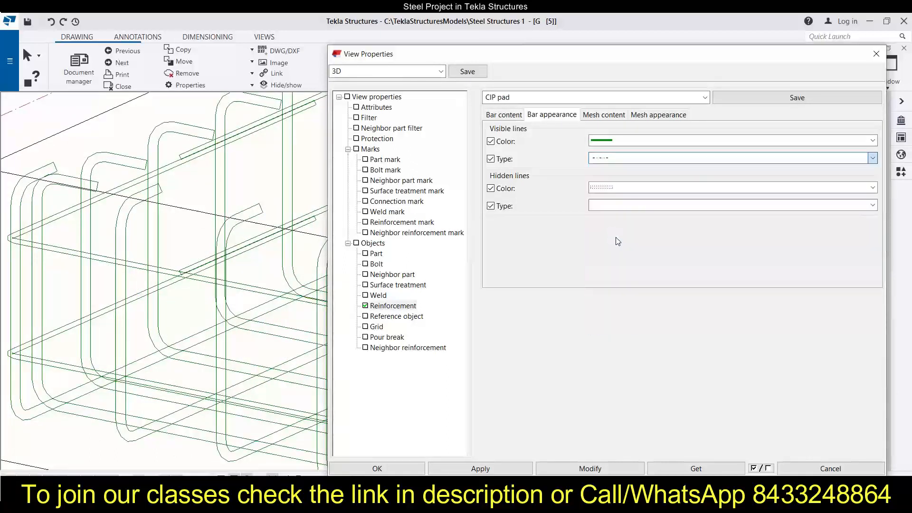
click(589, 468)
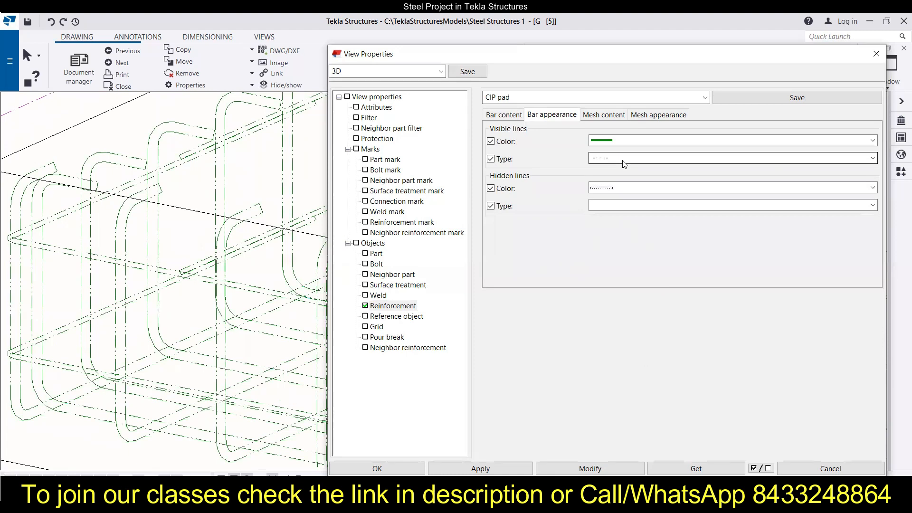
click(870, 158)
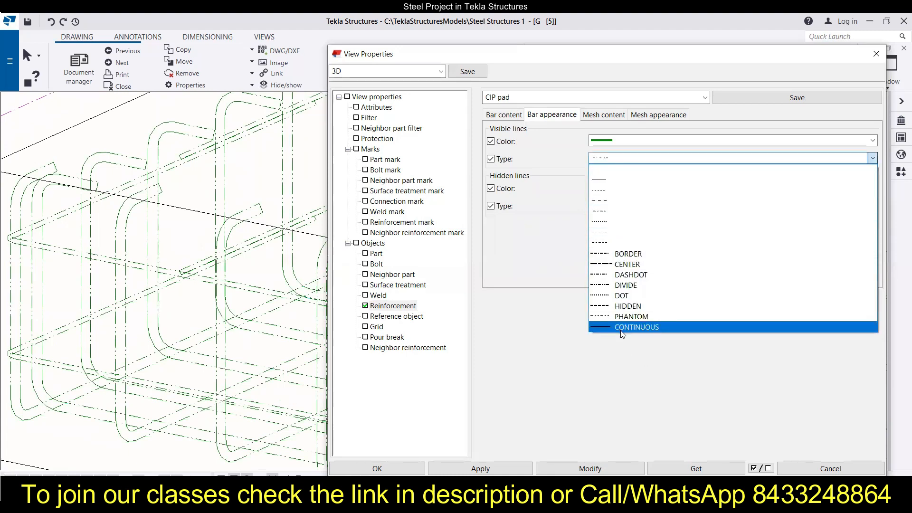
click(620, 295)
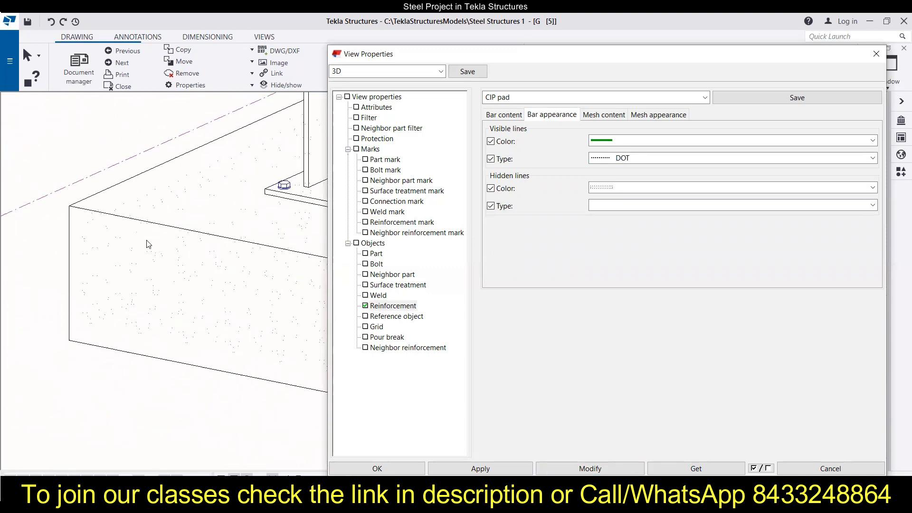
click(872, 157)
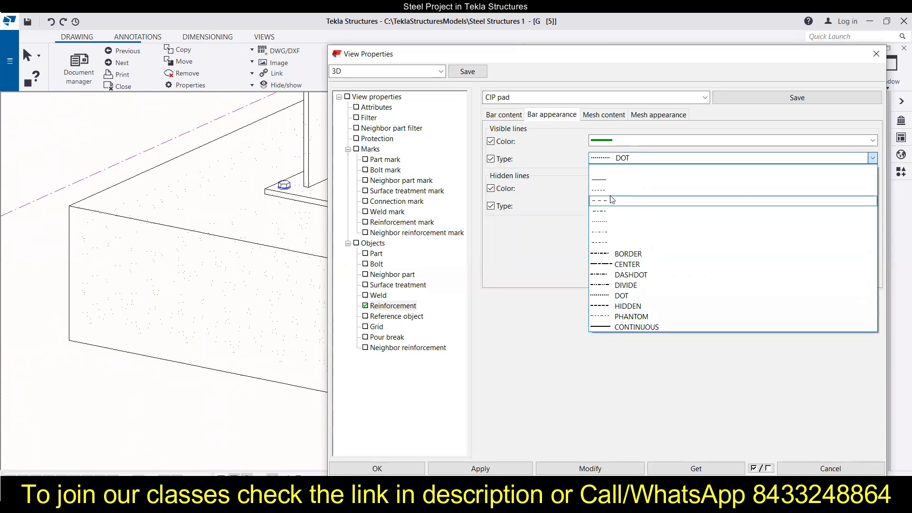
click(611, 199)
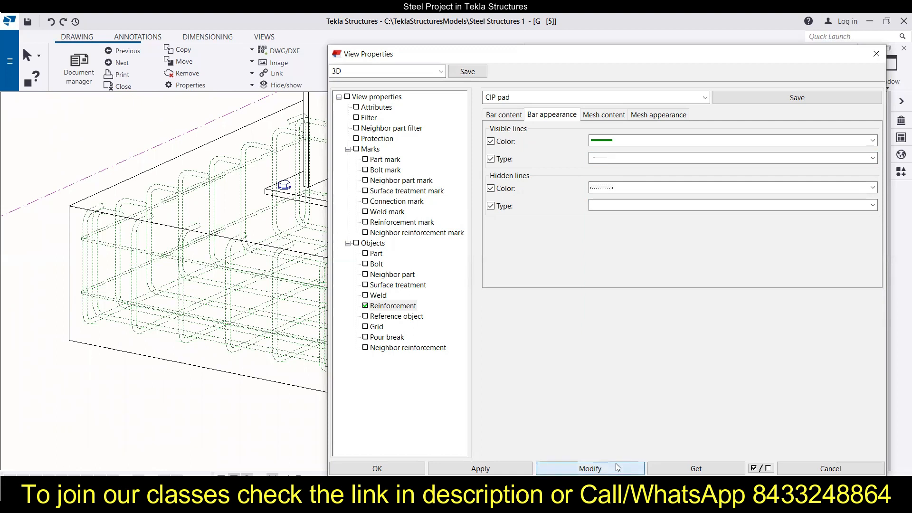
mouse_move(508, 207)
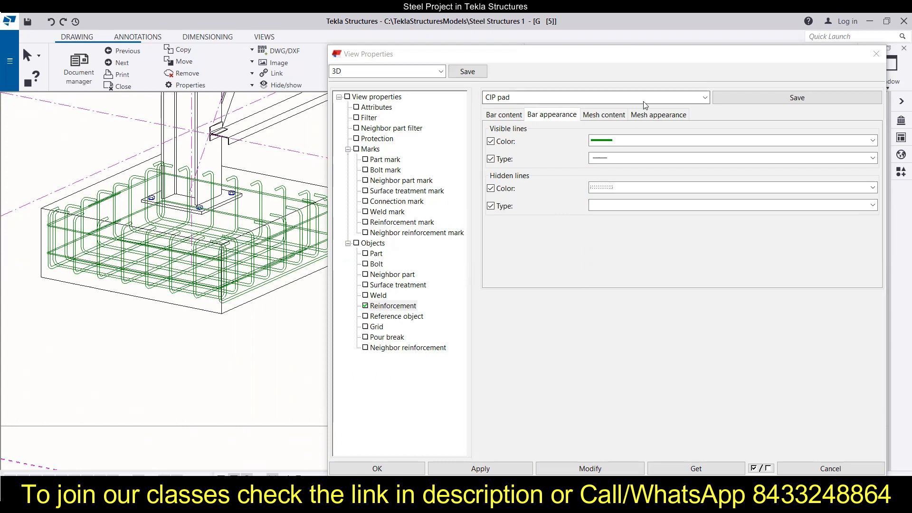
Check mesh visibility, representation and crossing bars fields, then open Mesh appearance
click(604, 114)
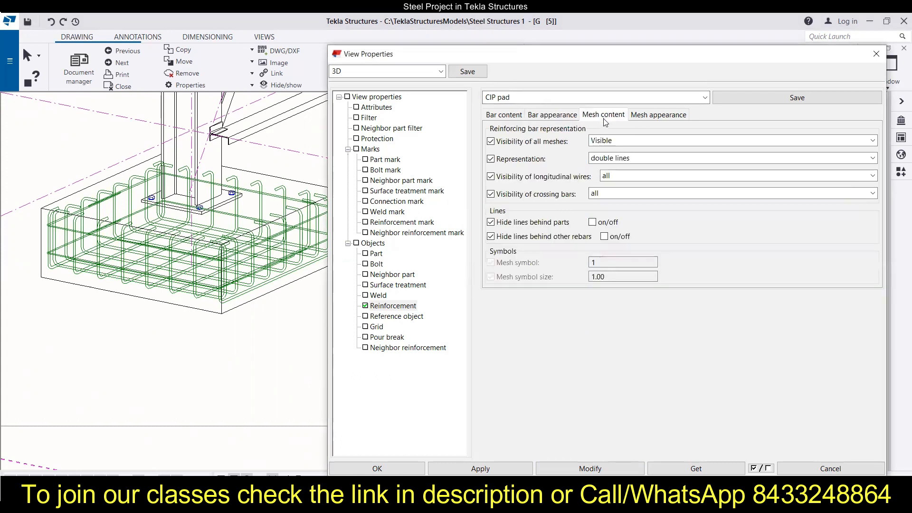
click(731, 141)
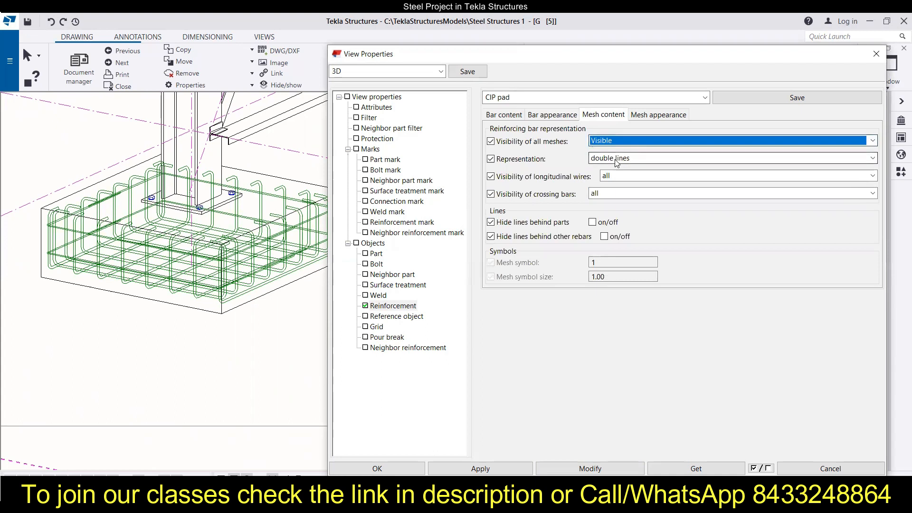
click(726, 158)
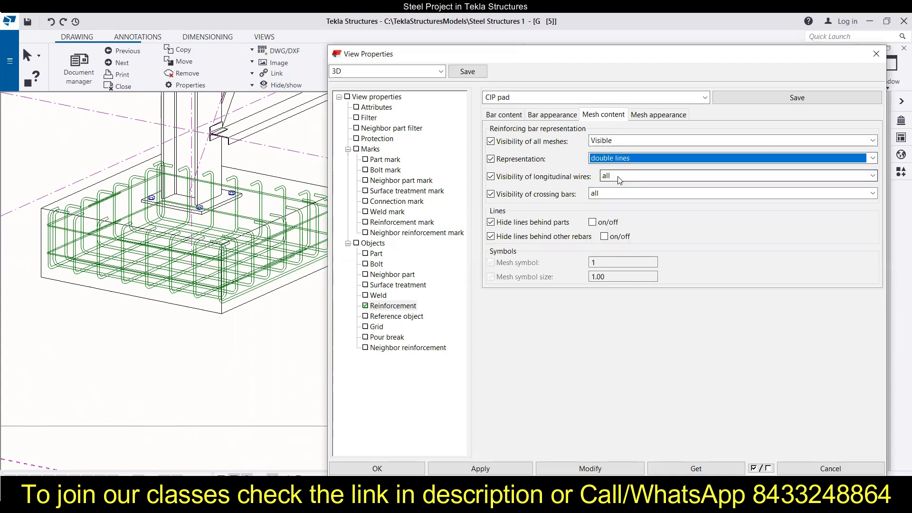
click(733, 176)
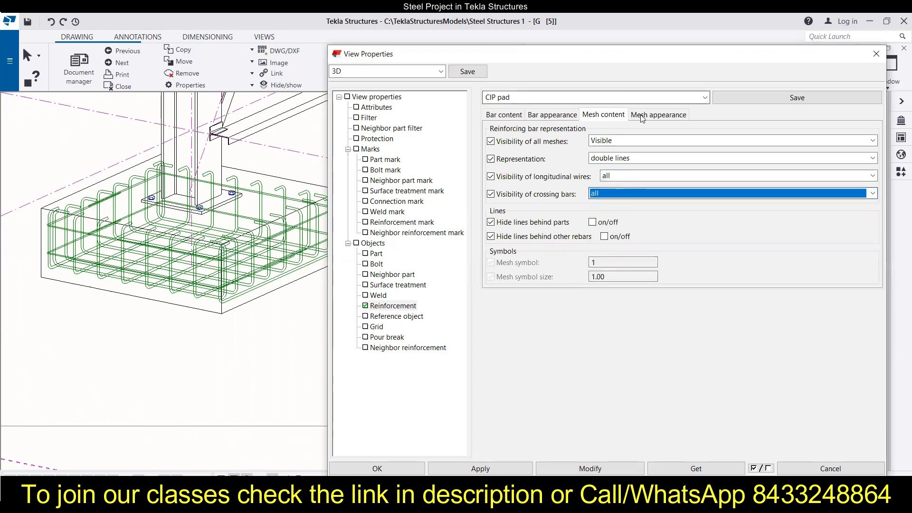
click(657, 115)
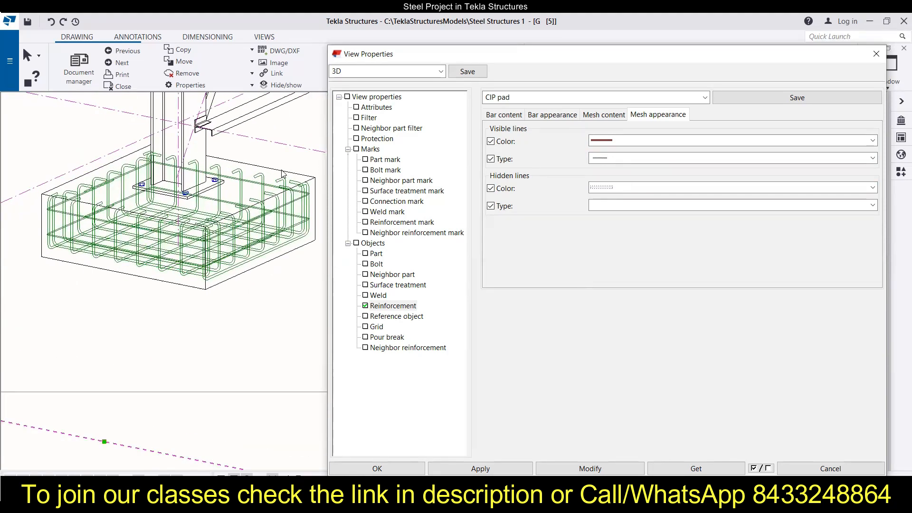
mouse_move(310, 168)
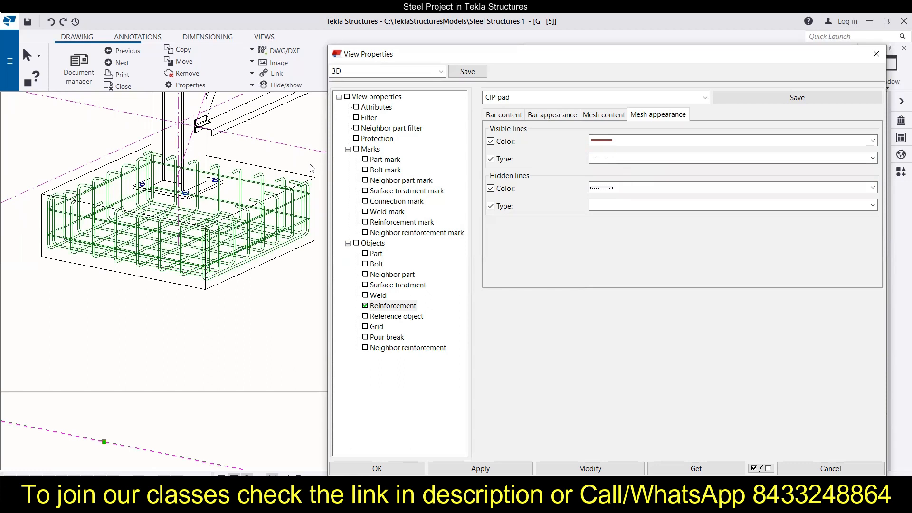